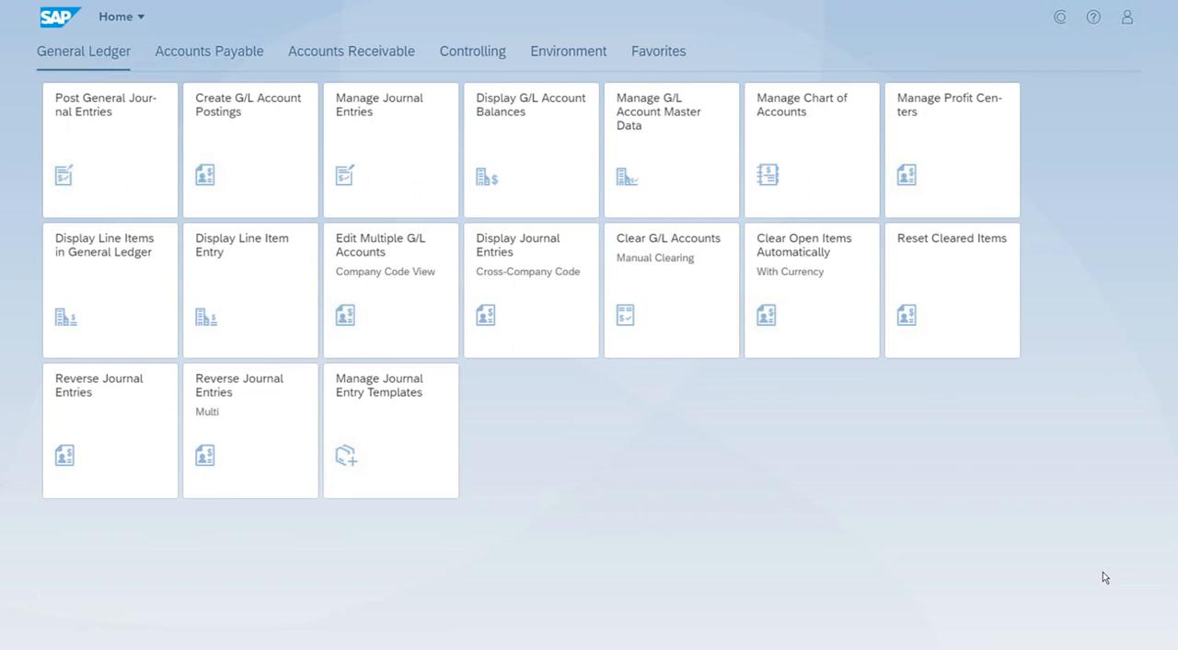
{"action": "mouse_move", "coordinate": [688, 425]}
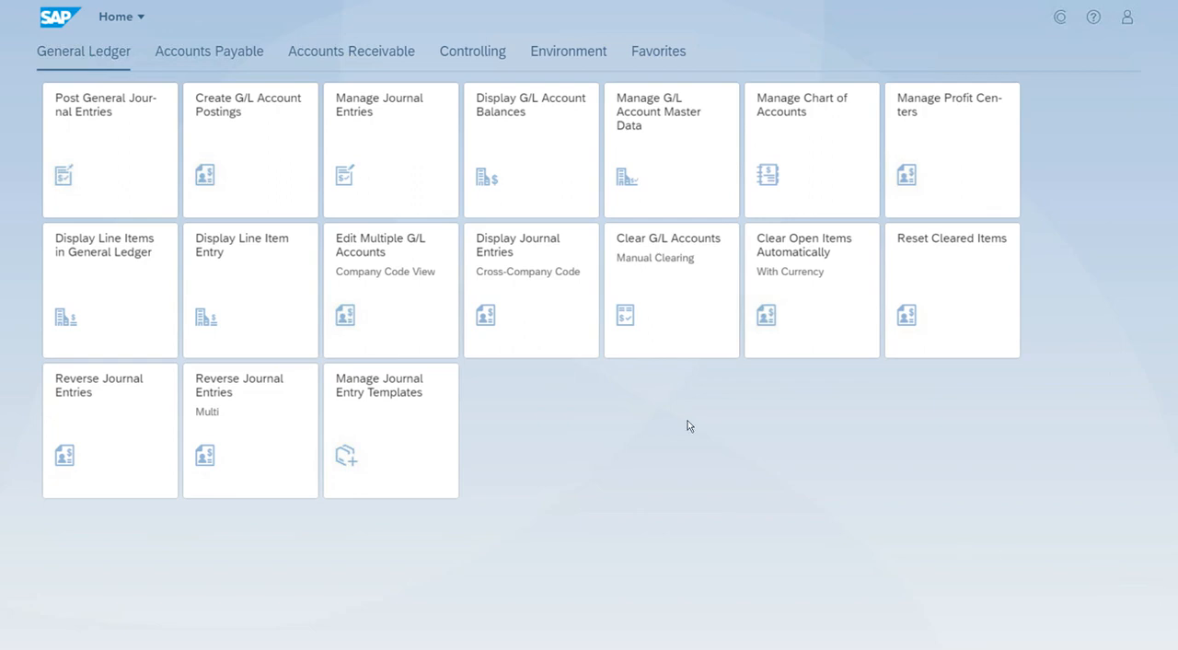
{"action": "mouse_move", "coordinate": [504, 144]}
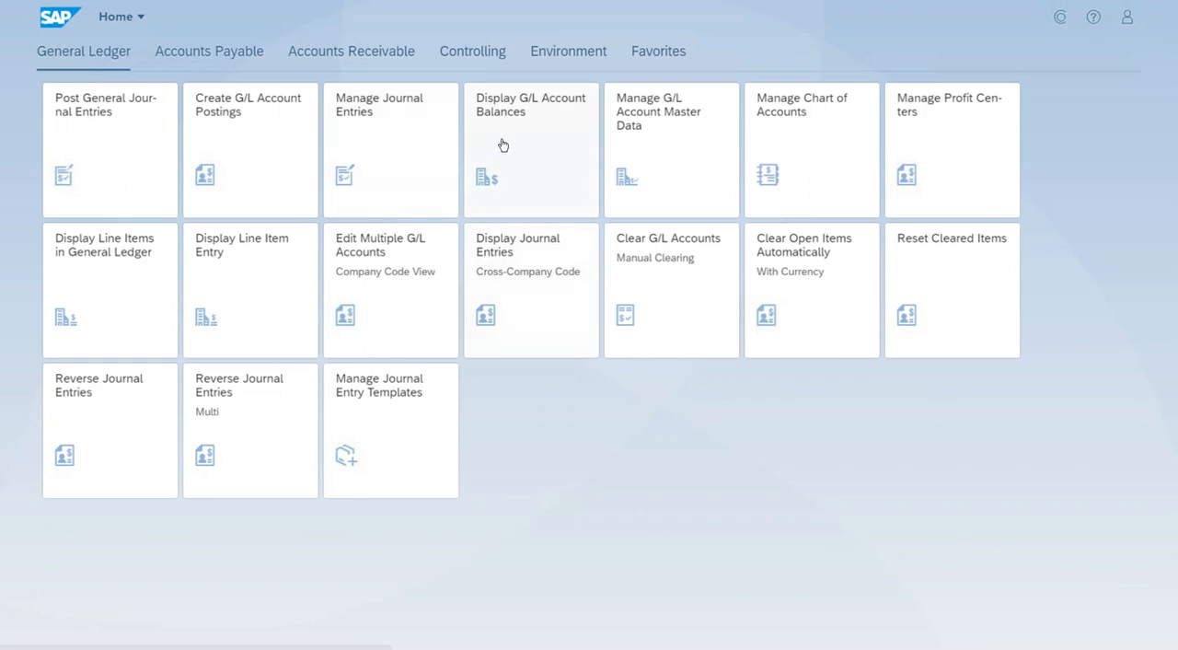
Filter G/L Account Balances to company code TA15 (SETI) and G/L account 10010000 Petty Cash
{"action": "left_click", "coordinate": [531, 129]}
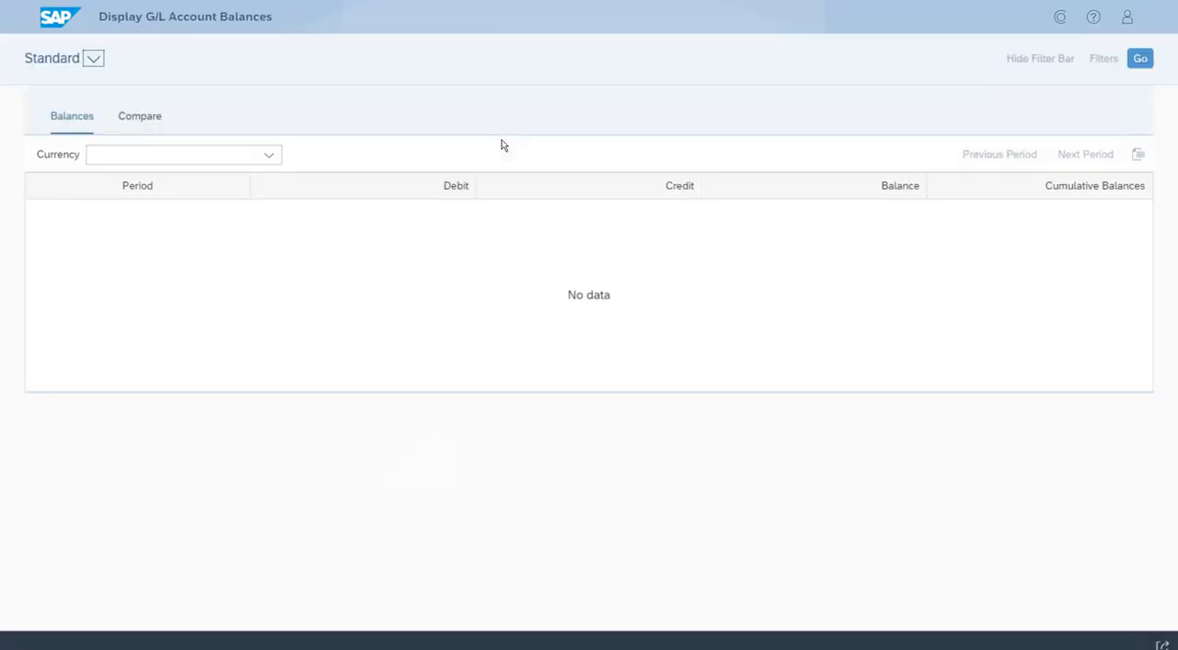
{"action": "left_click", "coordinate": [1103, 57]}
{"action": "type", "text": "TA15"}
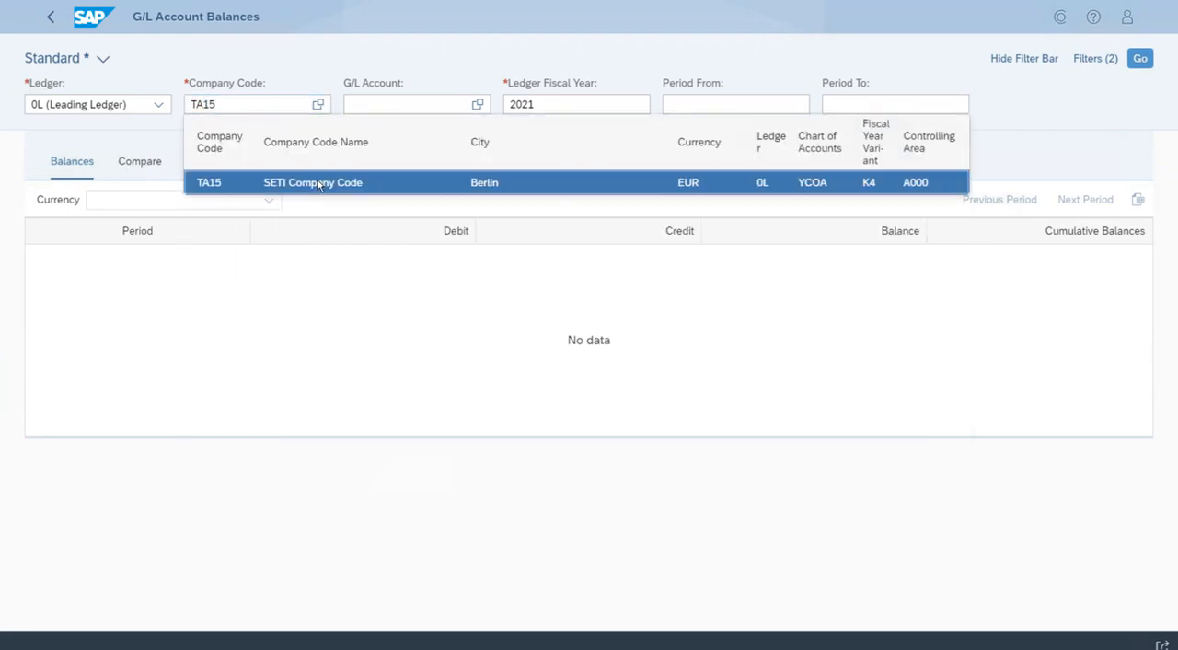
{"action": "left_click", "coordinate": [313, 181]}
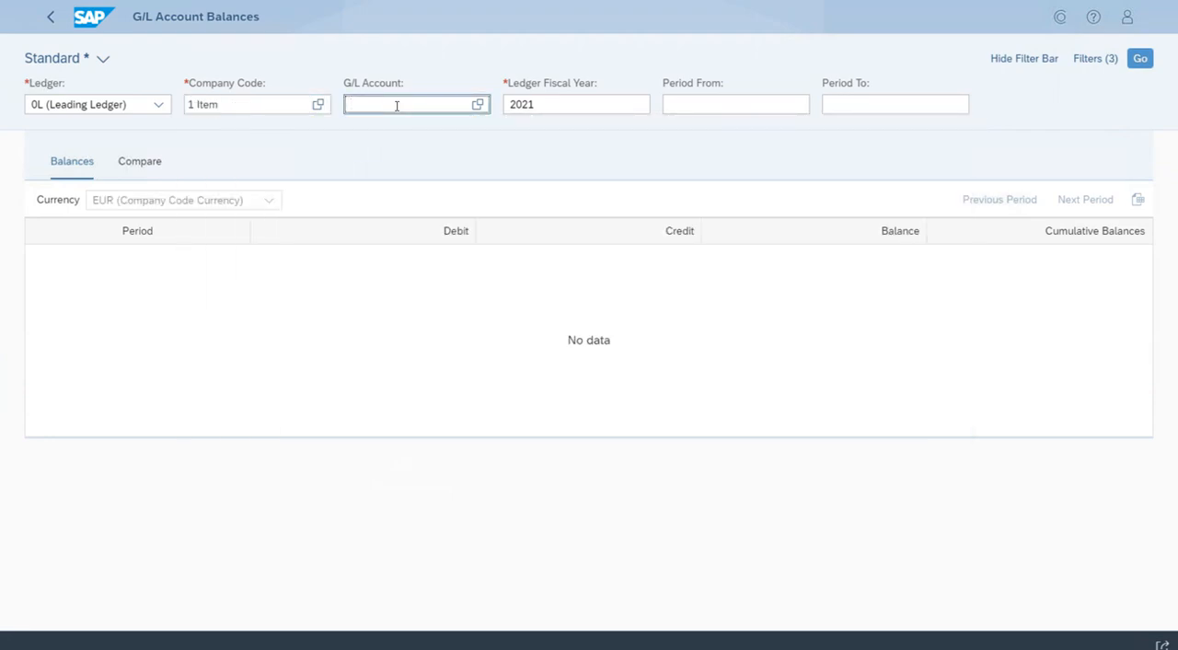
{"action": "type", "text": "10010000"}
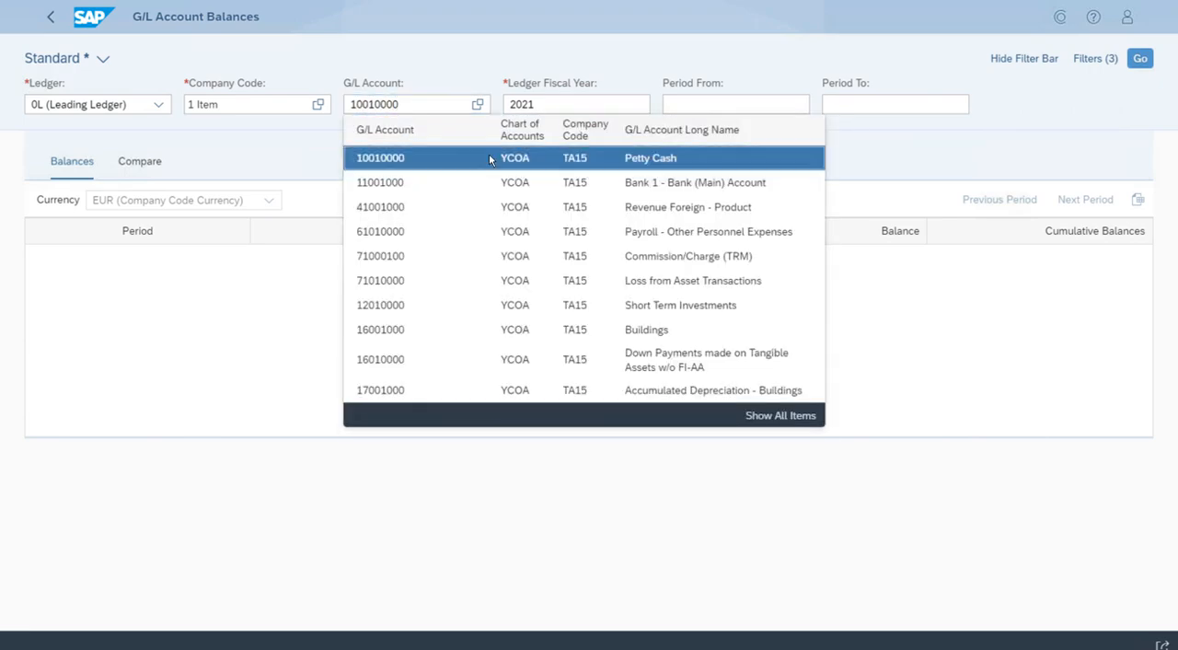
{"action": "left_click", "coordinate": [1140, 58]}
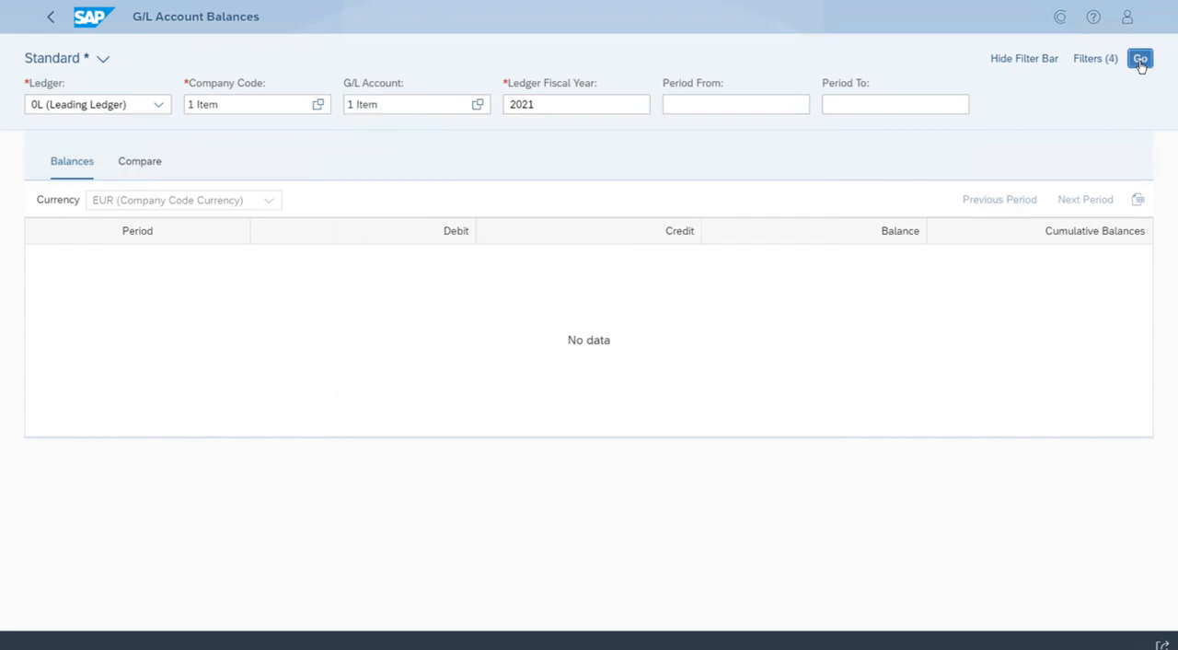
Load the period balances and drill into the 6.000,00 debit of period 06.2021 to its line items
{"action": "left_click", "coordinate": [1140, 57]}
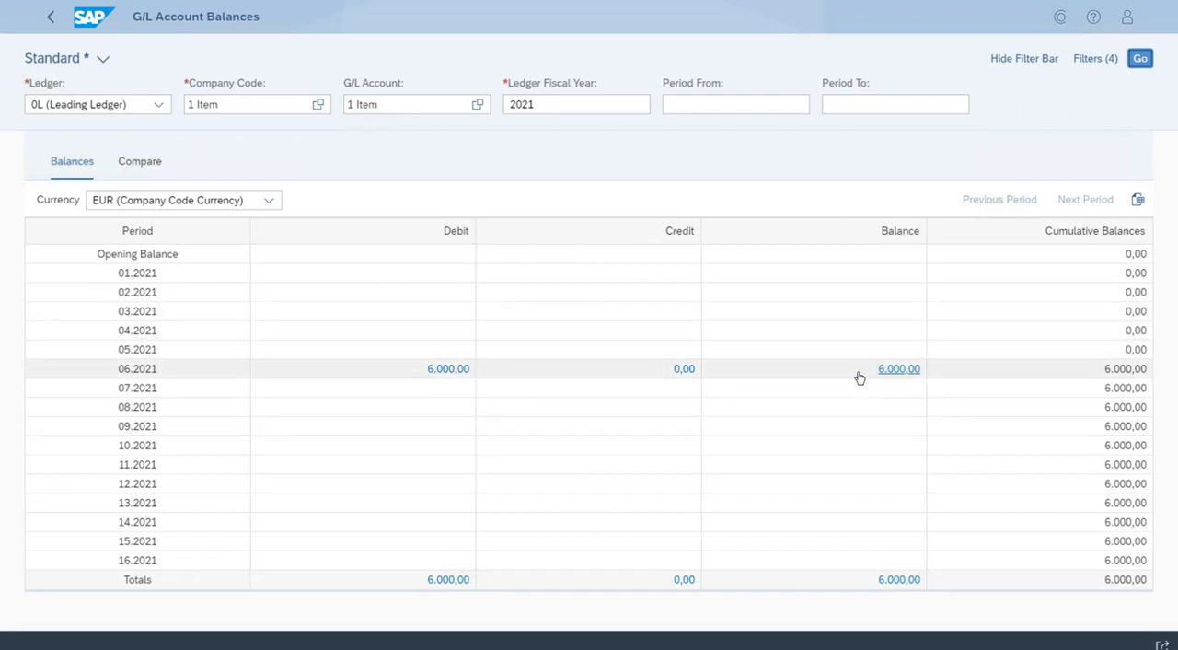
{"action": "mouse_move", "coordinate": [449, 368]}
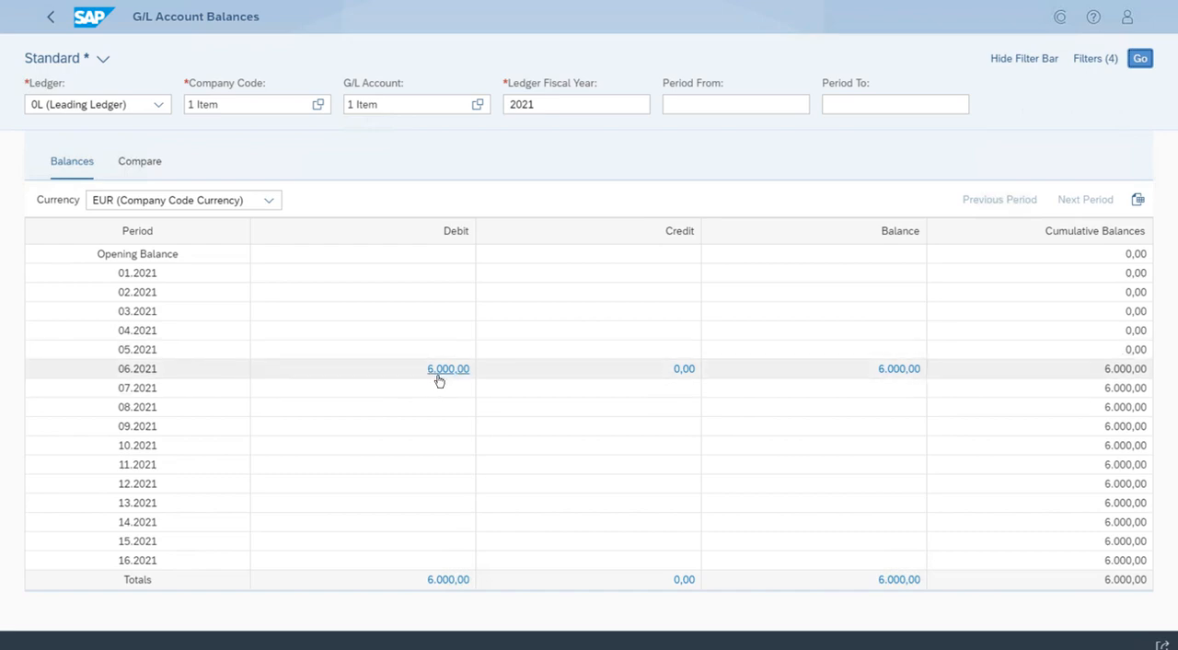
{"action": "mouse_move", "coordinate": [442, 372]}
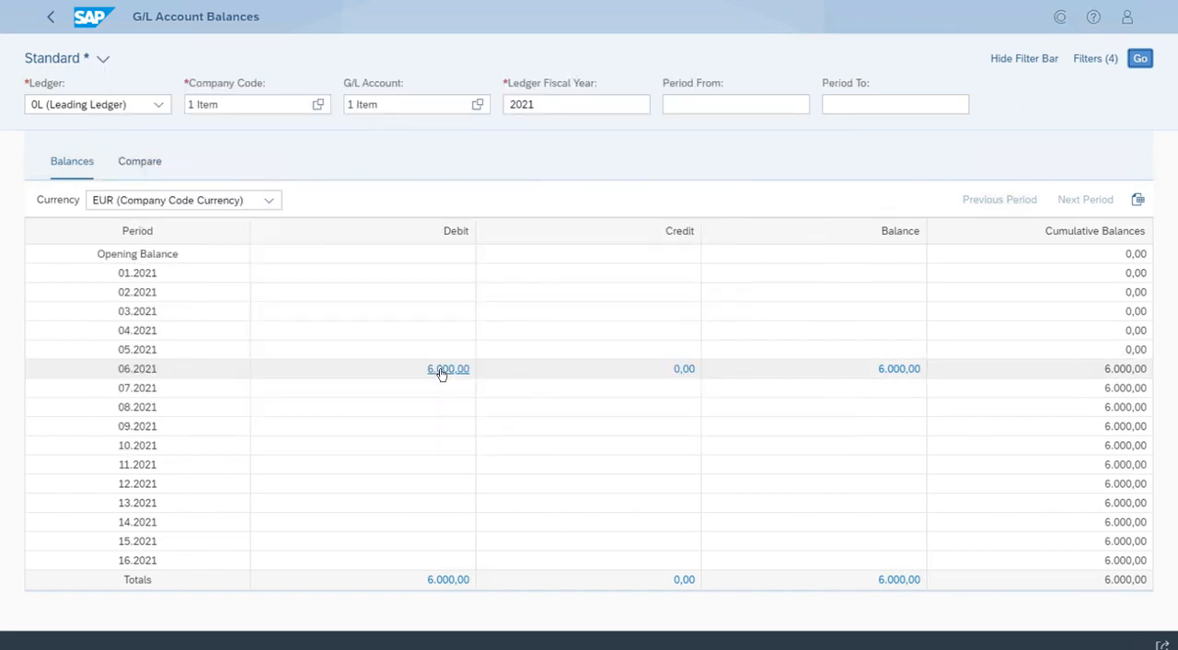
{"action": "left_click", "coordinate": [449, 368]}
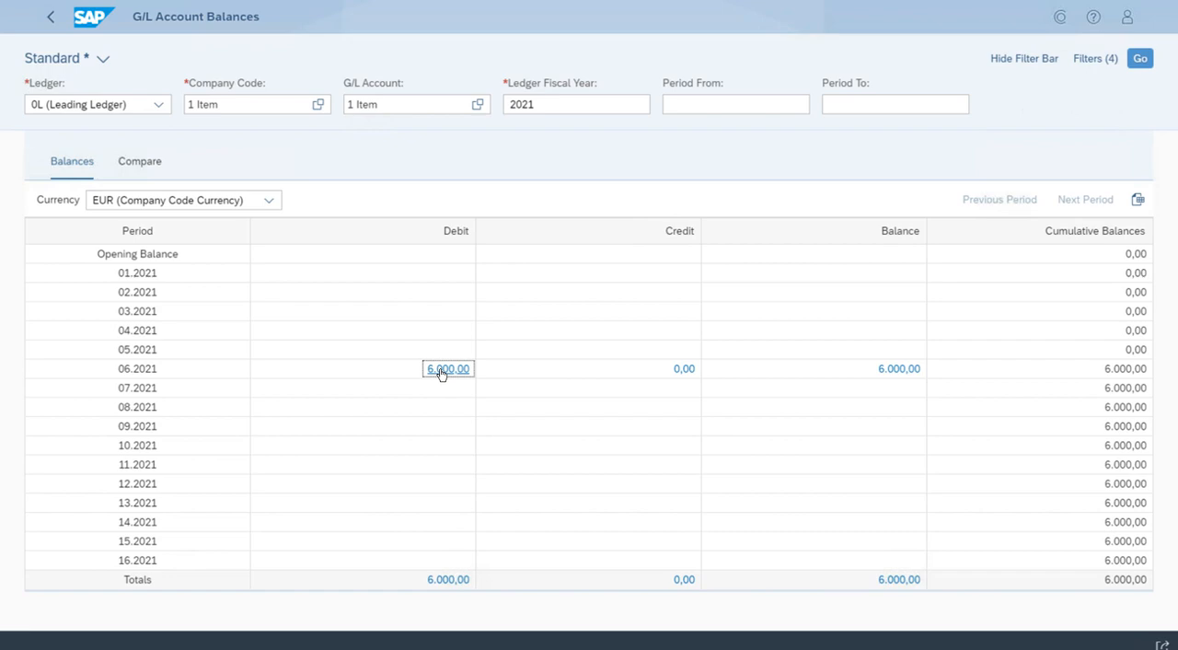
{"action": "left_click", "coordinate": [447, 368]}
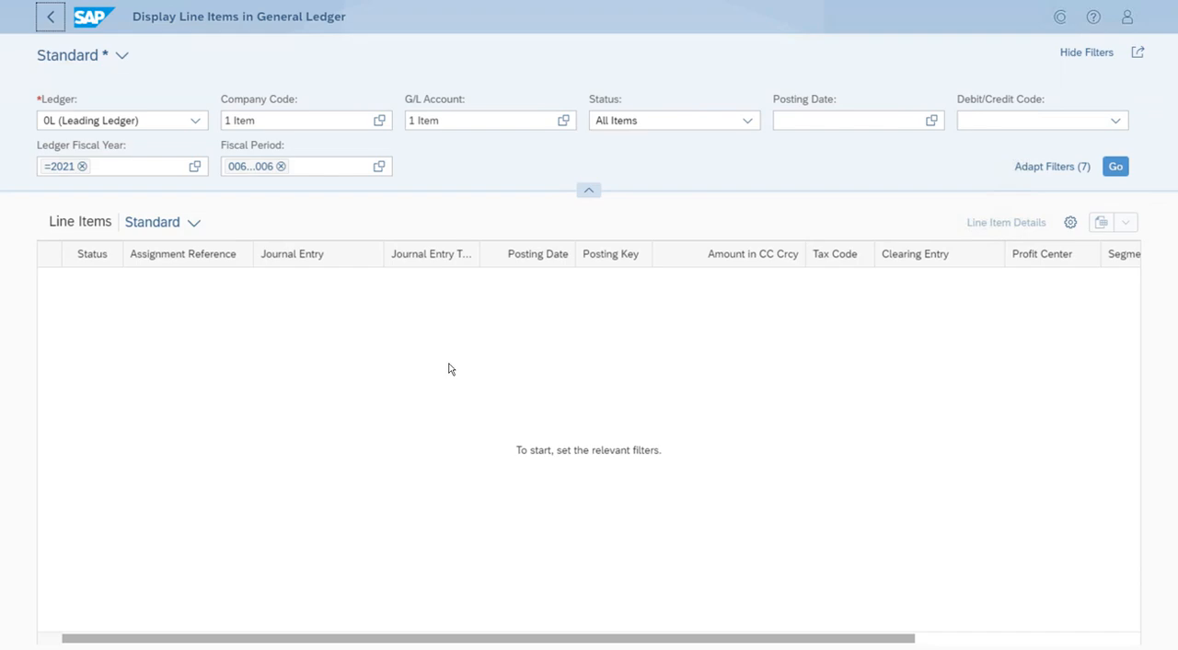
Load the line items, expand the company code TA15 group and select journal entry 100000000
{"action": "left_click", "coordinate": [1116, 166]}
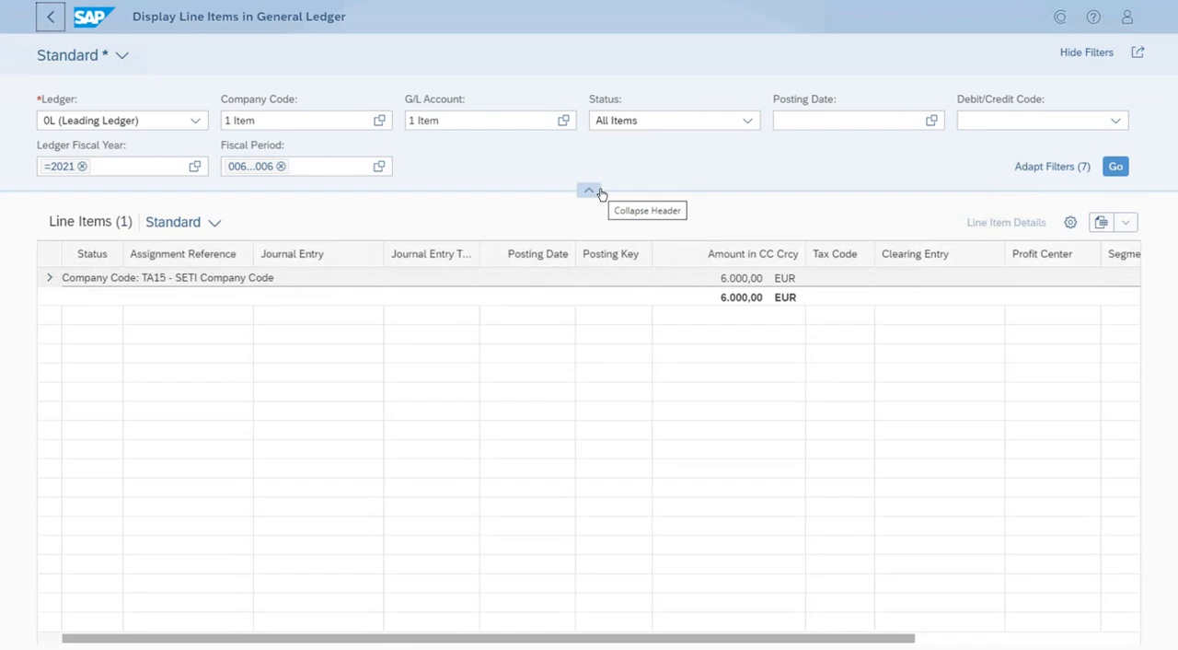
{"action": "left_click", "coordinate": [1040, 119]}
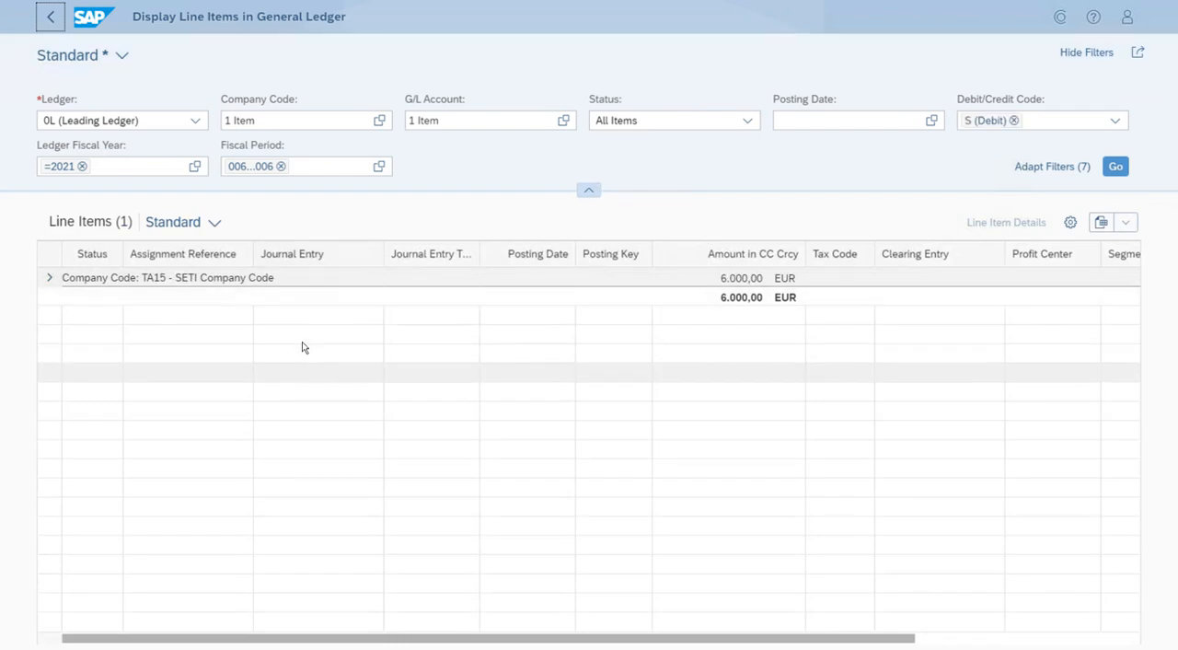
{"action": "mouse_move", "coordinate": [218, 198]}
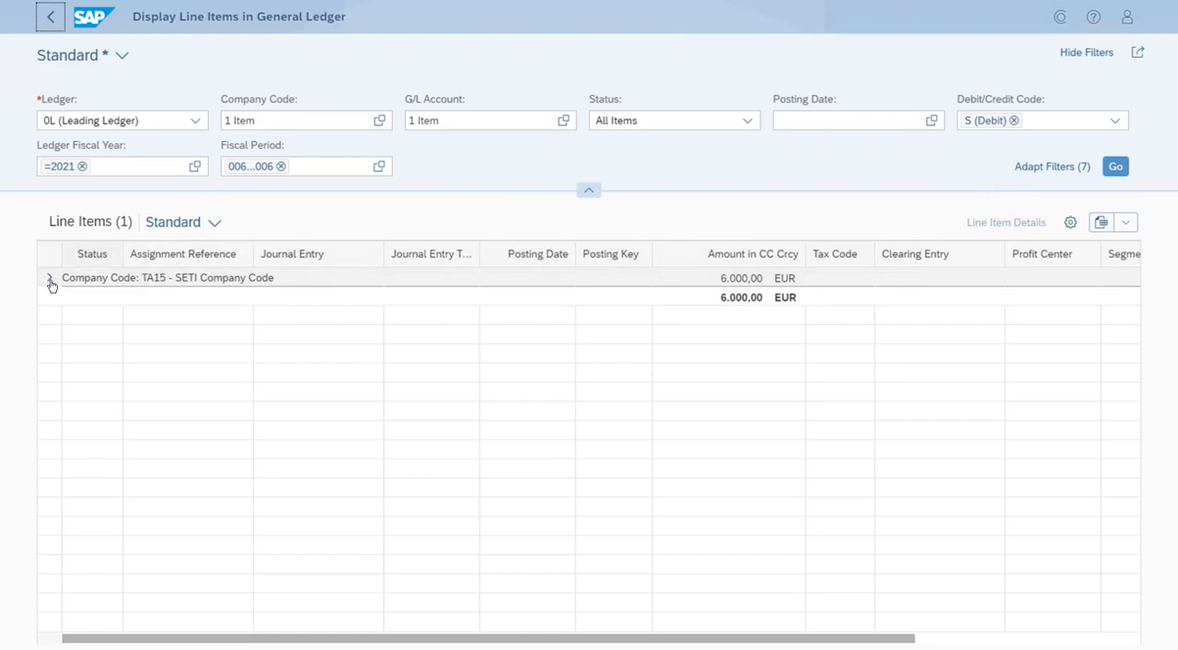
{"action": "mouse_move", "coordinate": [52, 276]}
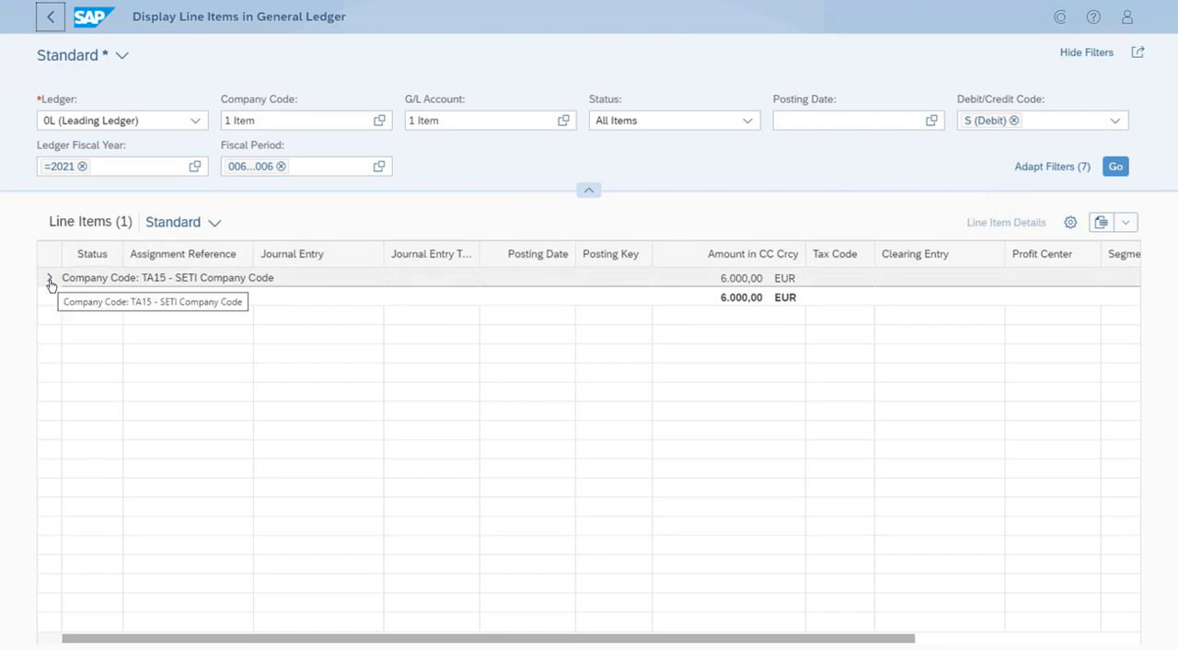
{"action": "left_click", "coordinate": [52, 276]}
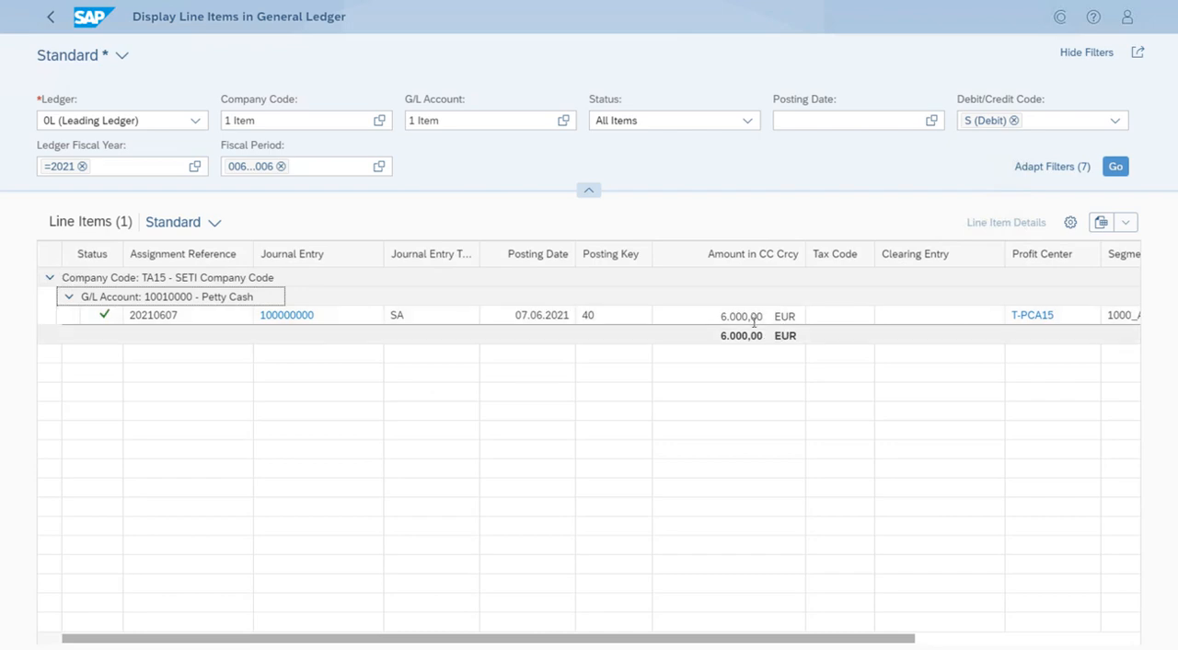
{"action": "mouse_move", "coordinate": [692, 311]}
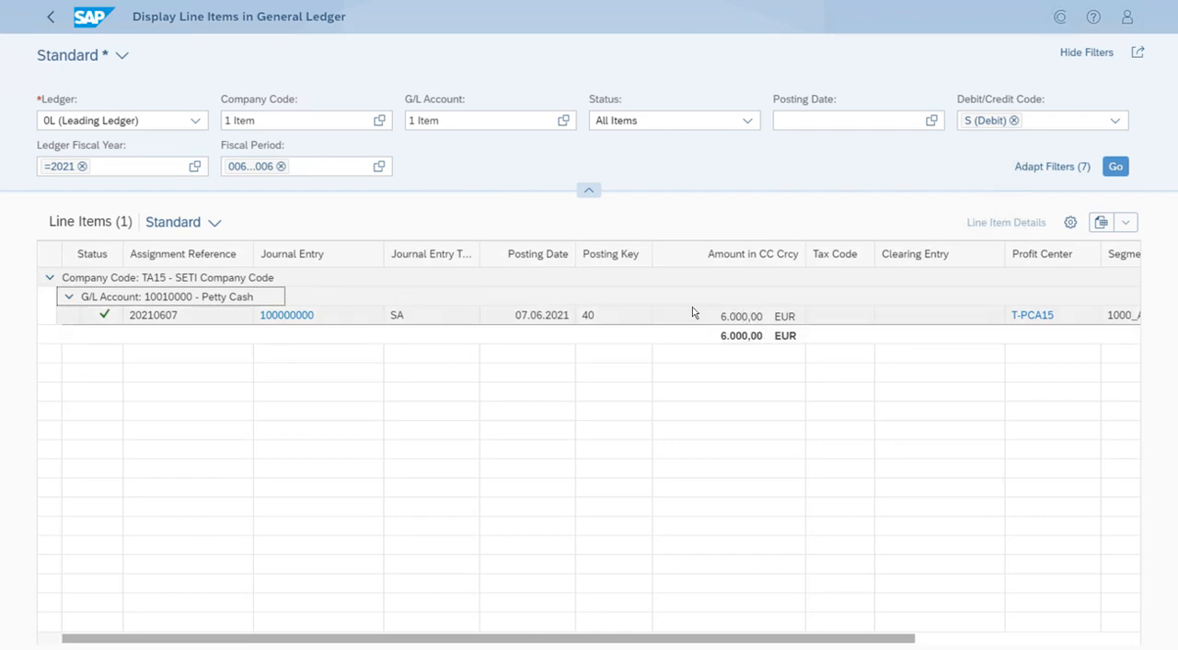
{"action": "mouse_move", "coordinate": [287, 314]}
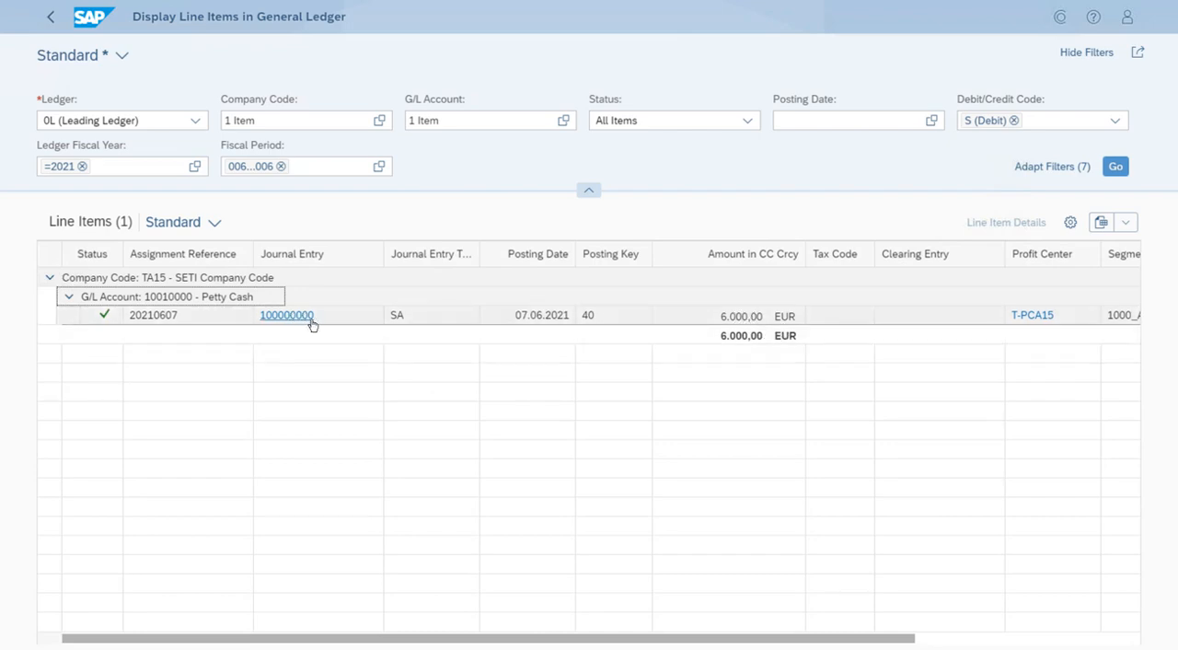
{"action": "mouse_move", "coordinate": [324, 335]}
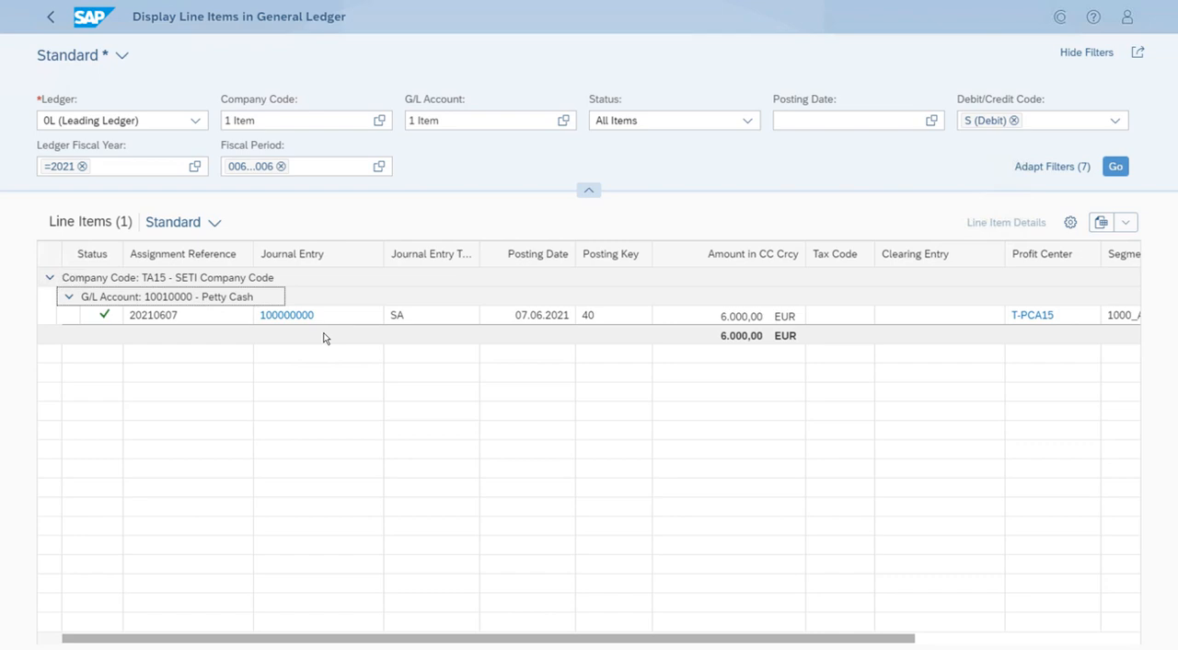
{"action": "mouse_move", "coordinate": [287, 315]}
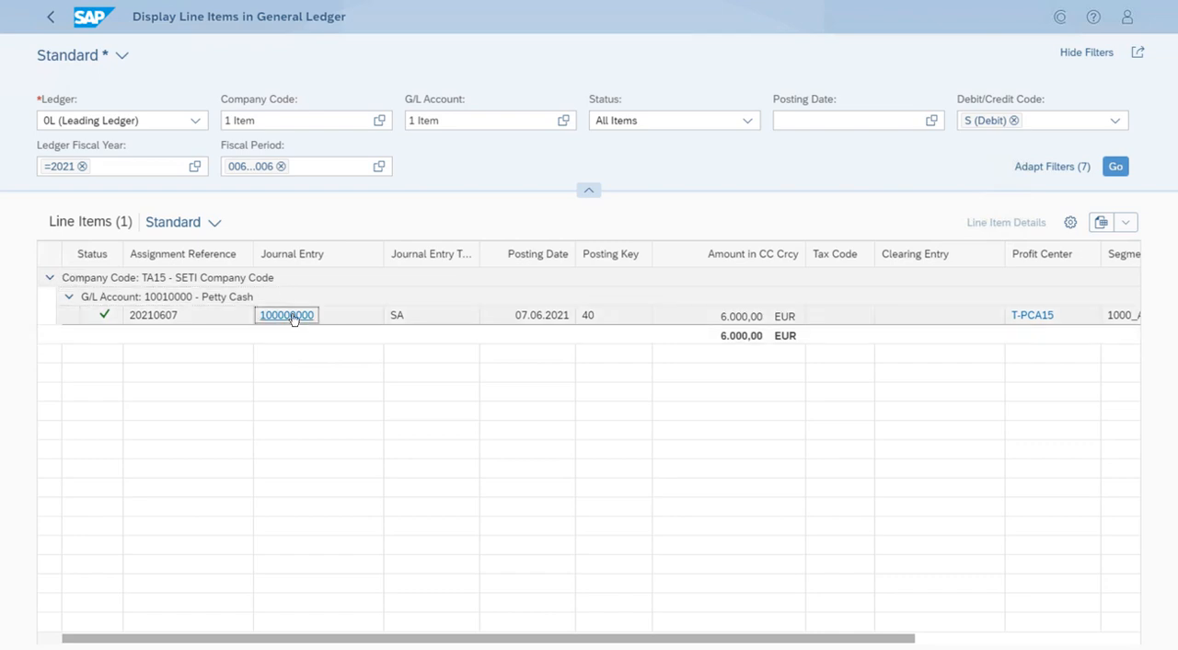
{"action": "left_click", "coordinate": [287, 314]}
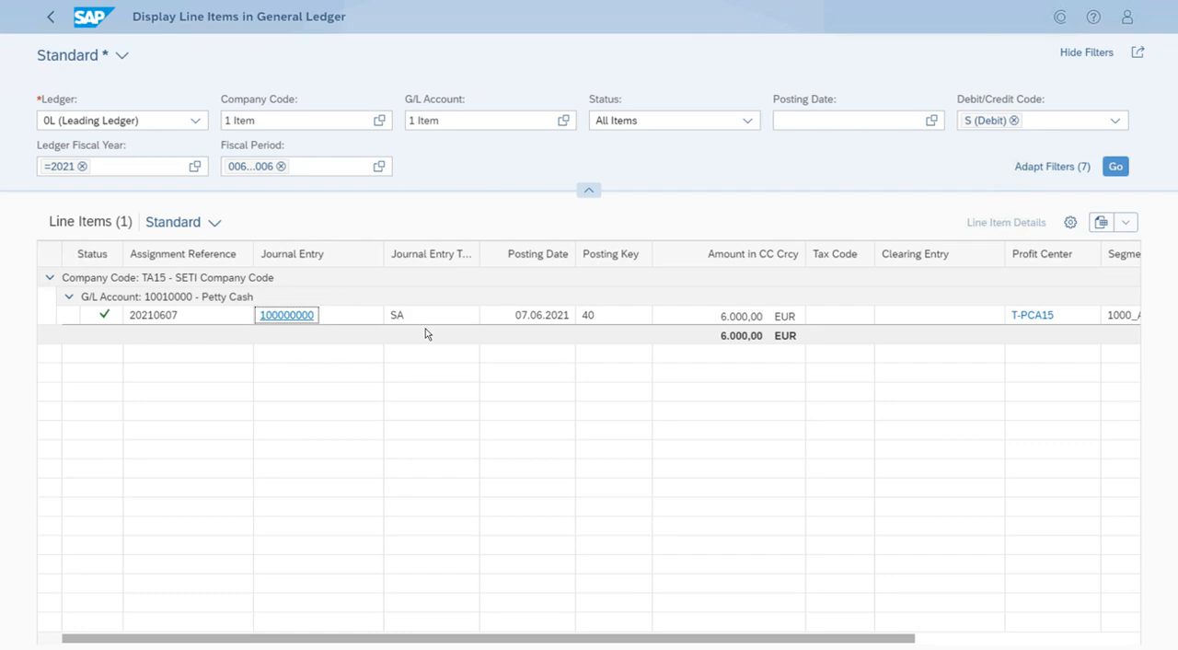
Show journal entry 100000000 in Manage Journal Entries, item 1 of 2, the 6.000,00 EUR Petty Cash debit
{"action": "left_click", "coordinate": [285, 315]}
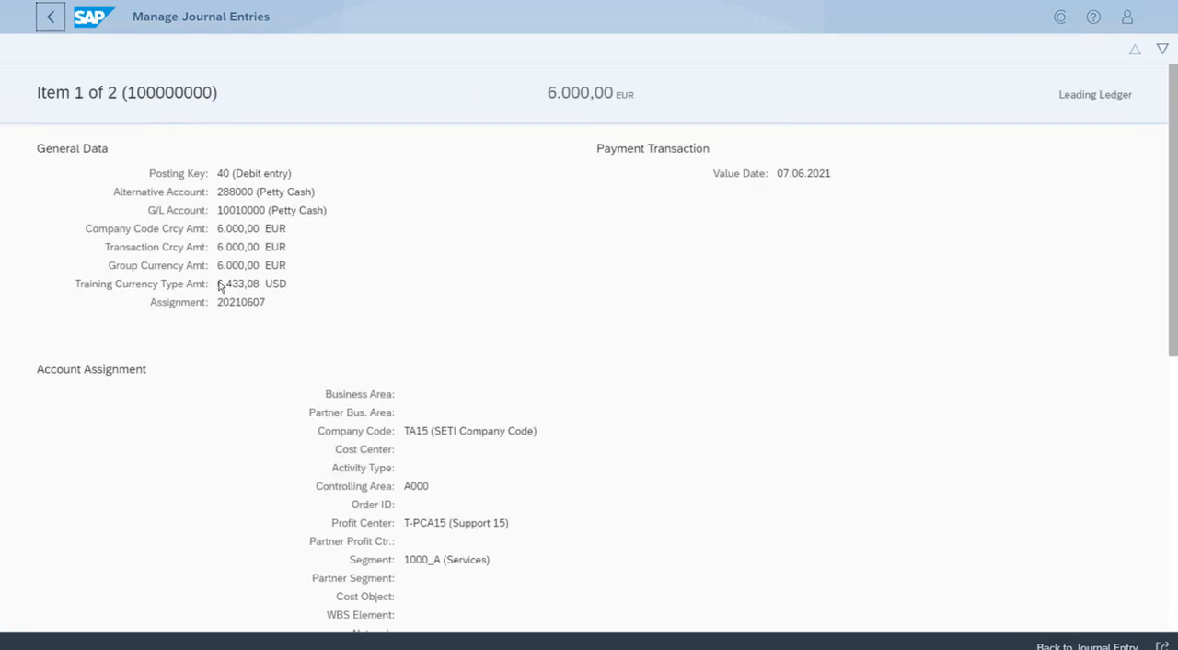
{"action": "mouse_move", "coordinate": [162, 118]}
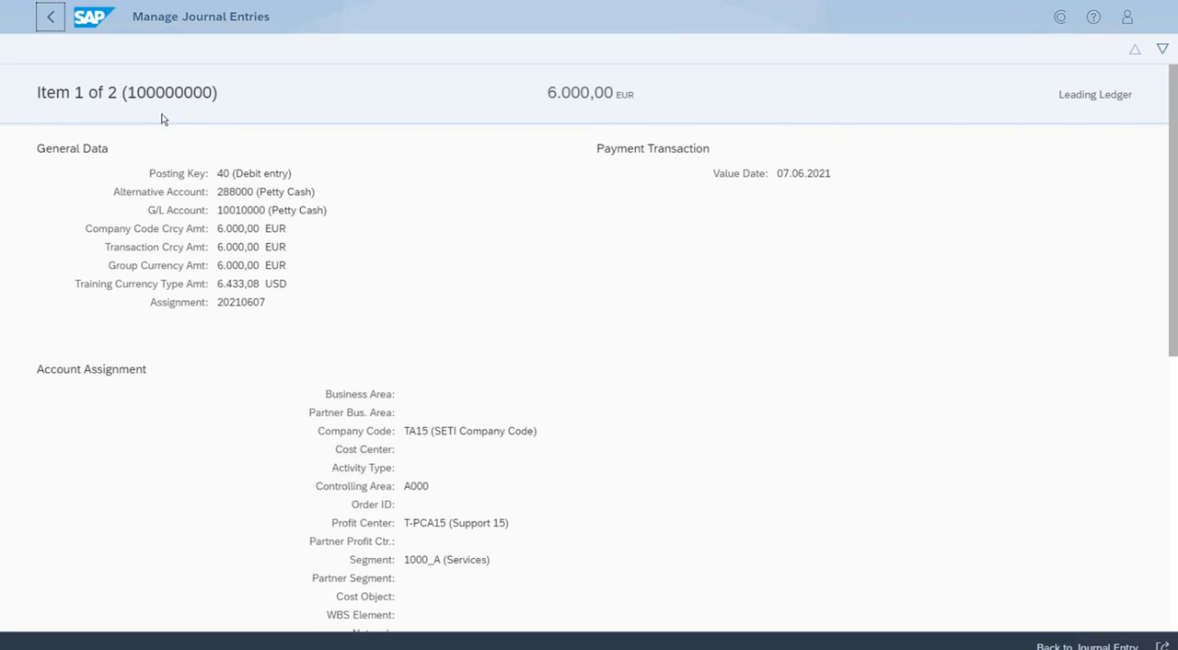
{"action": "mouse_move", "coordinate": [185, 108]}
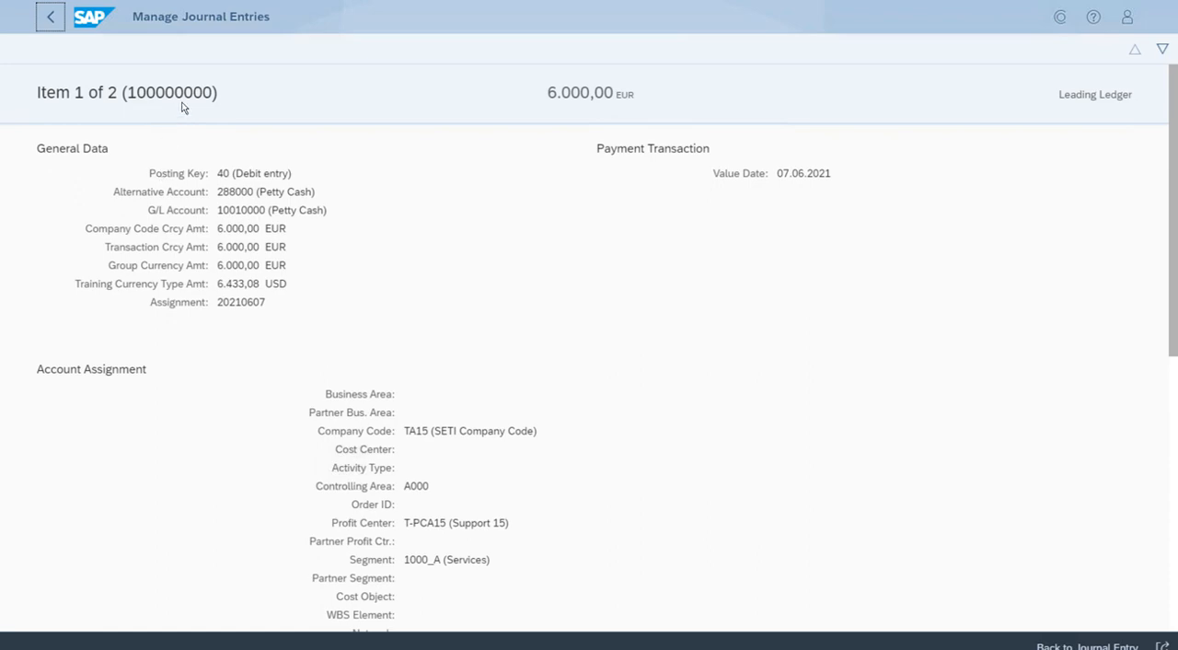
{"action": "mouse_move", "coordinate": [206, 156]}
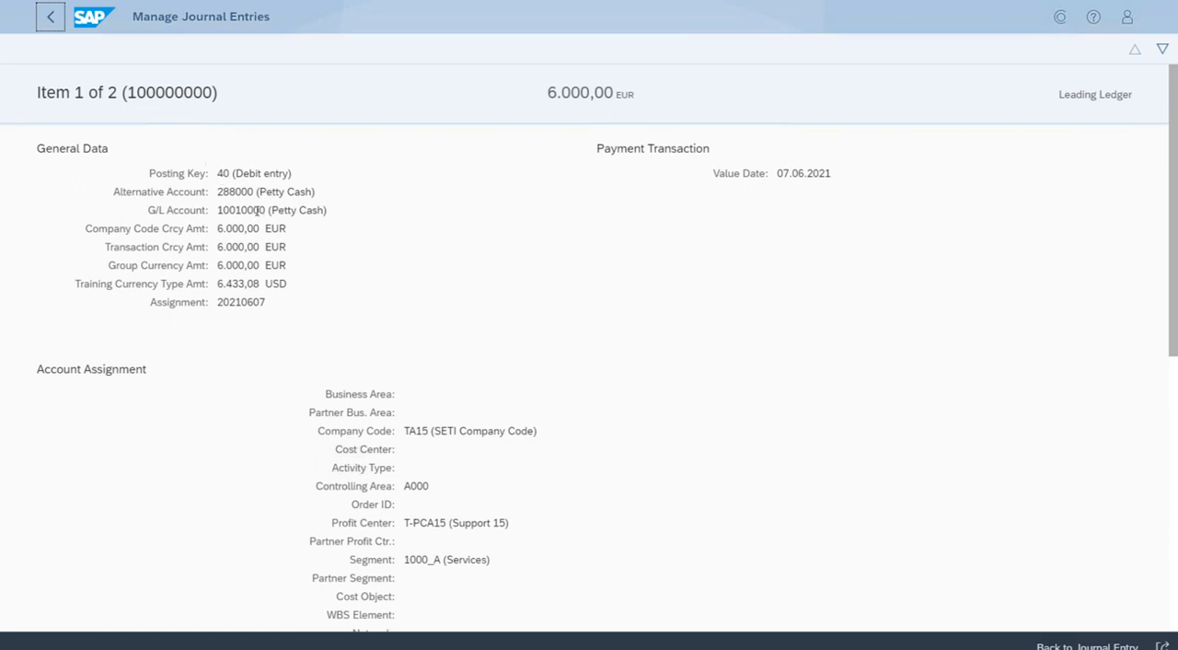
{"action": "mouse_move", "coordinate": [299, 329]}
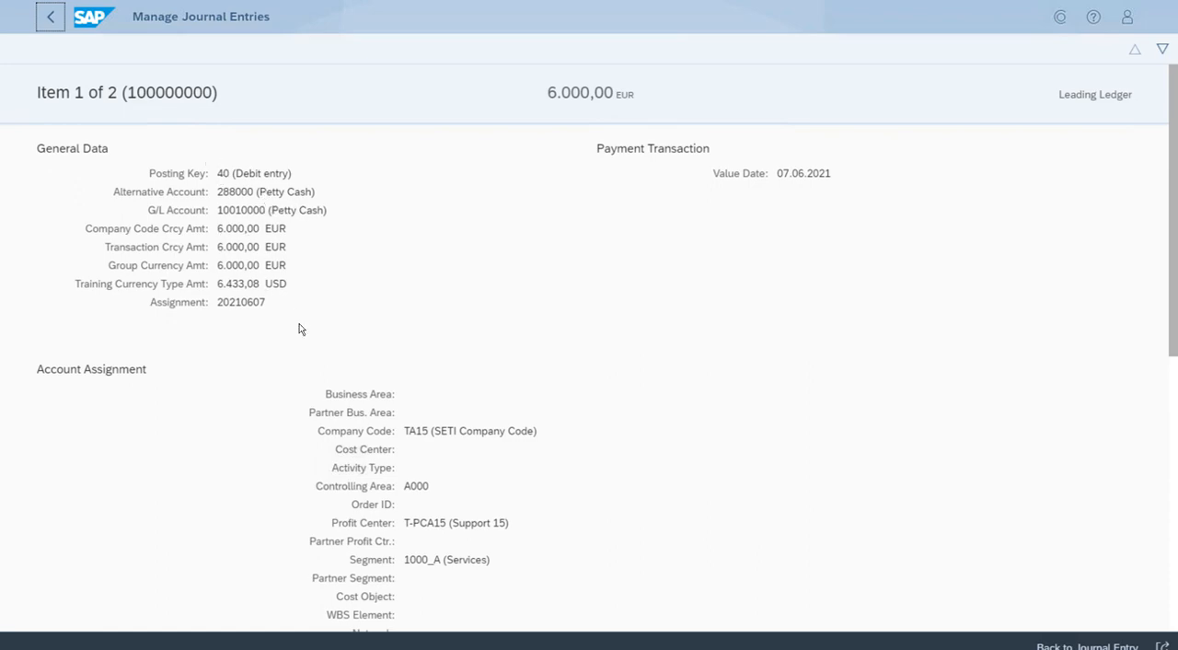
{"action": "mouse_move", "coordinate": [706, 449]}
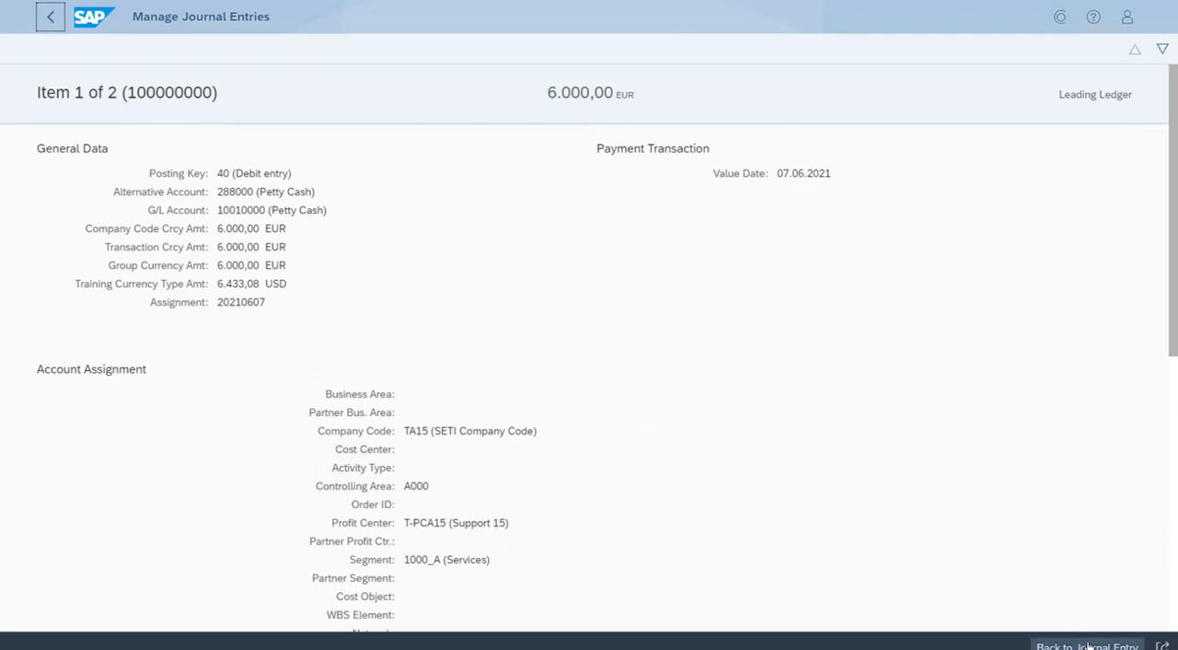
{"action": "left_click", "coordinate": [1086, 645]}
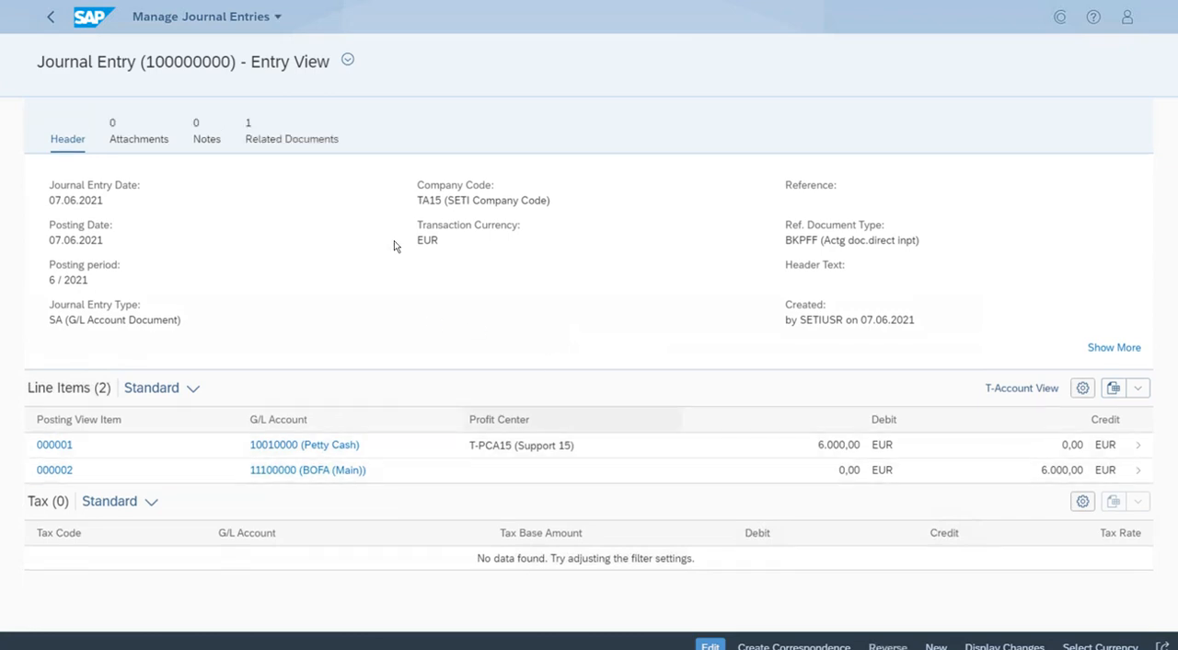
{"action": "mouse_move", "coordinate": [376, 295]}
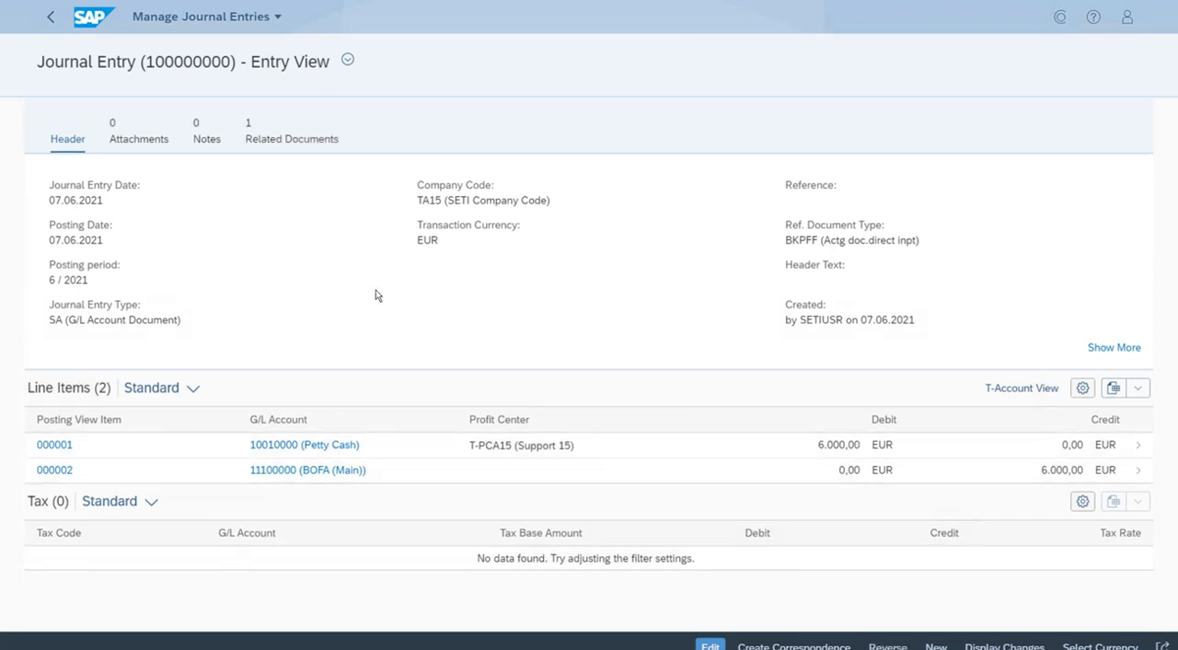
{"action": "mouse_move", "coordinate": [586, 461]}
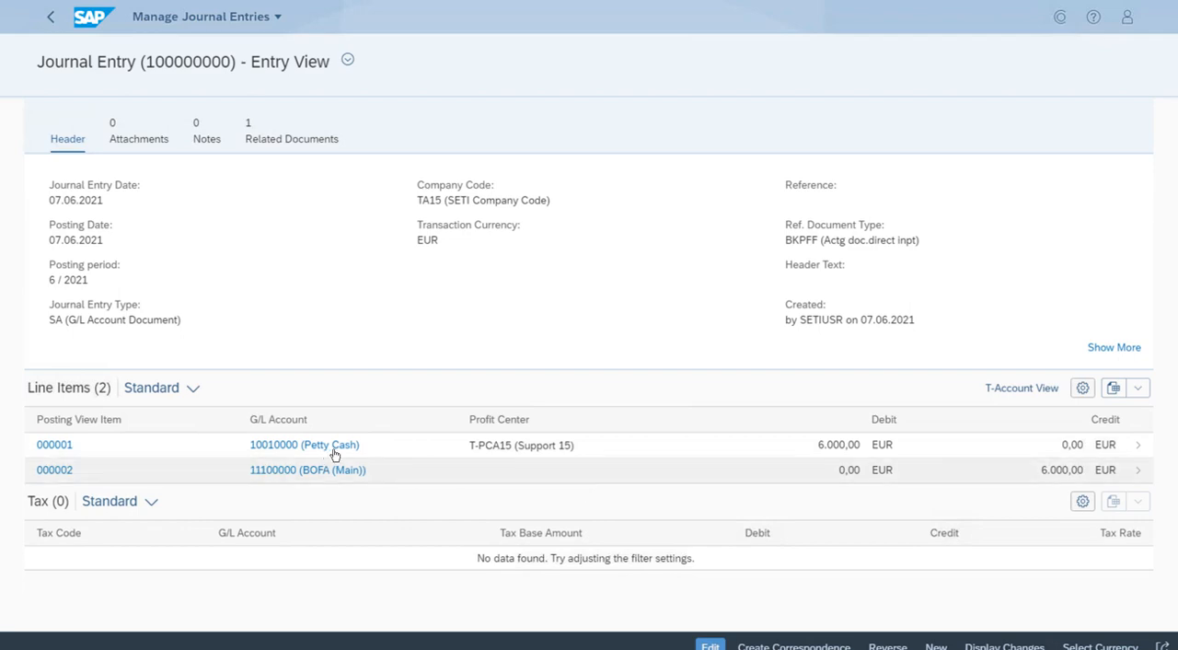
{"action": "mouse_move", "coordinate": [475, 449]}
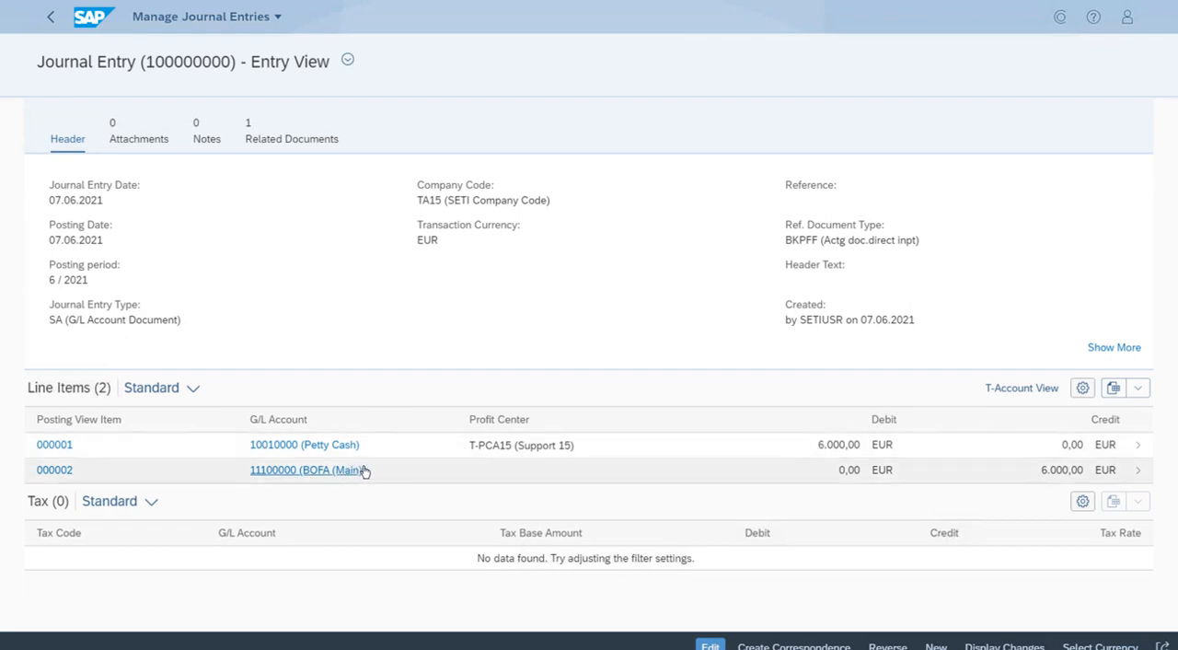
{"action": "mouse_move", "coordinate": [600, 425]}
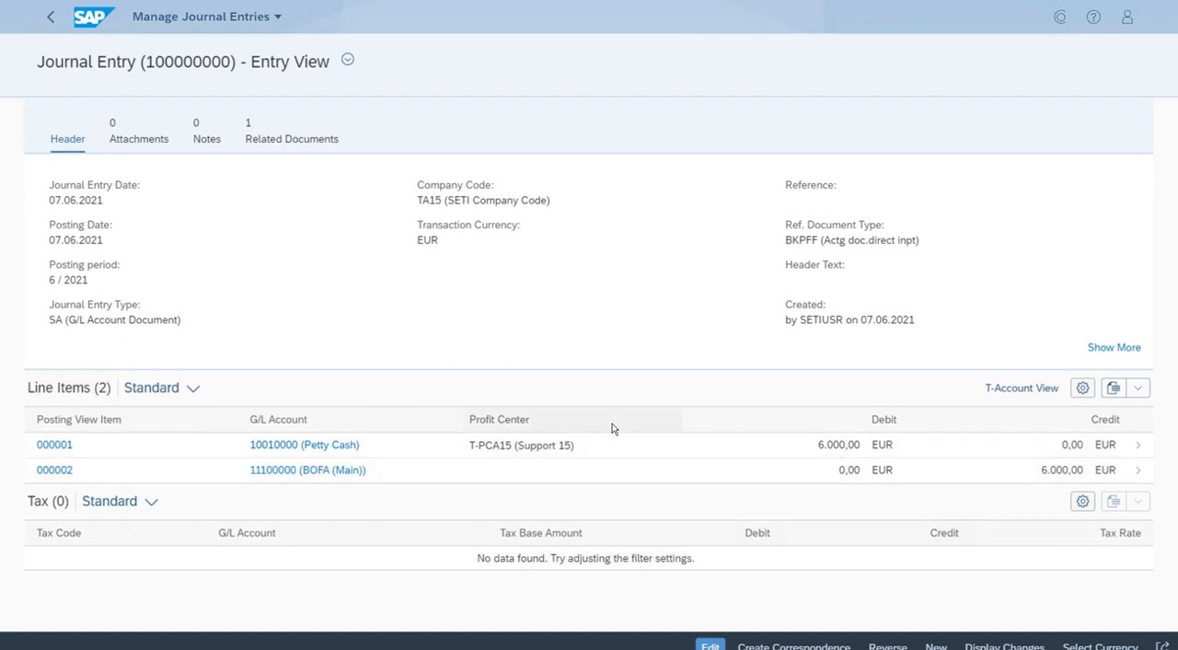
{"action": "mouse_move", "coordinate": [690, 483]}
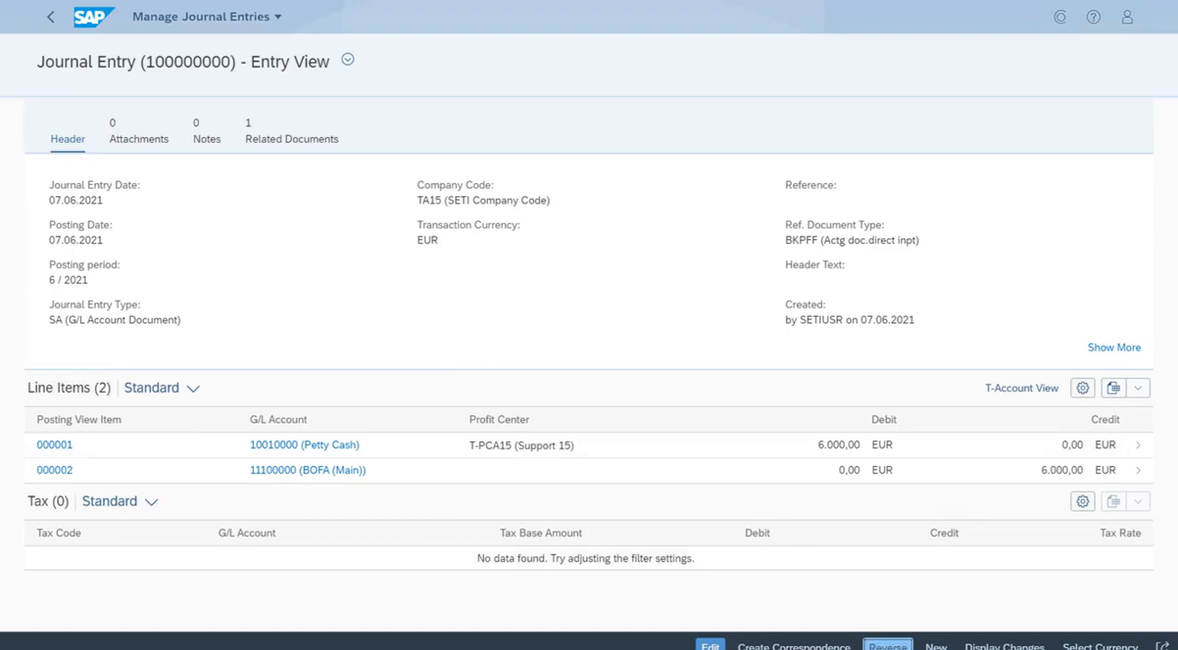
Reverse journal entry 100000000 with posting date and tax reporting date 07.06.2021 and confirm
{"action": "left_click", "coordinate": [887, 644]}
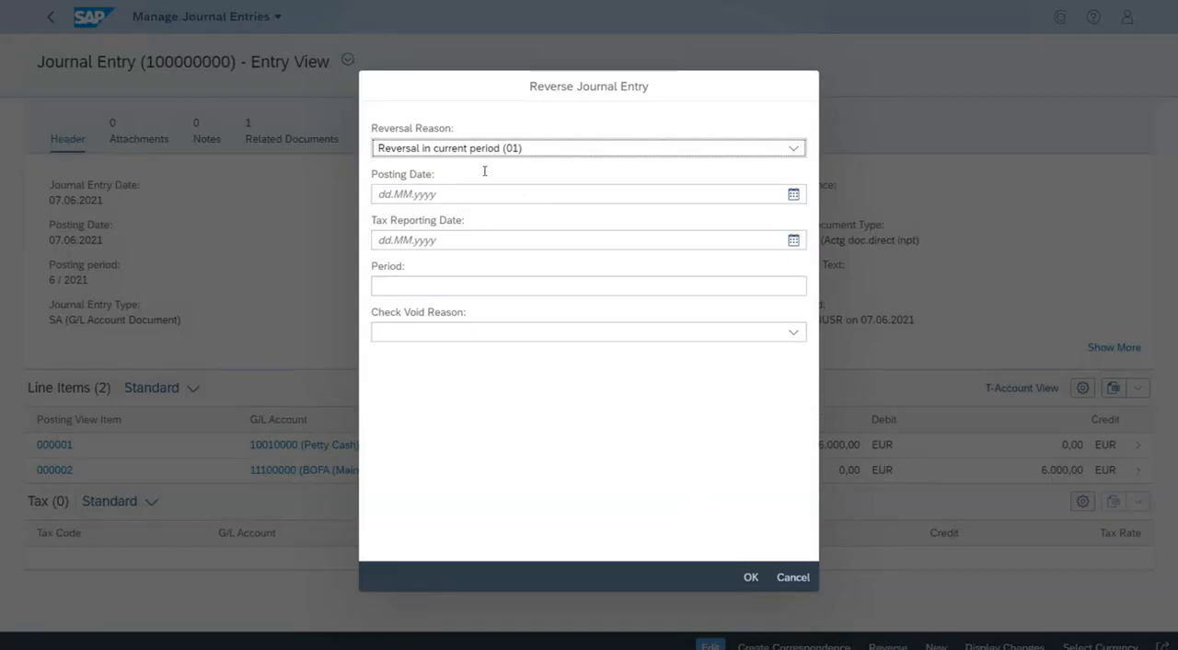
{"action": "mouse_move", "coordinate": [477, 158]}
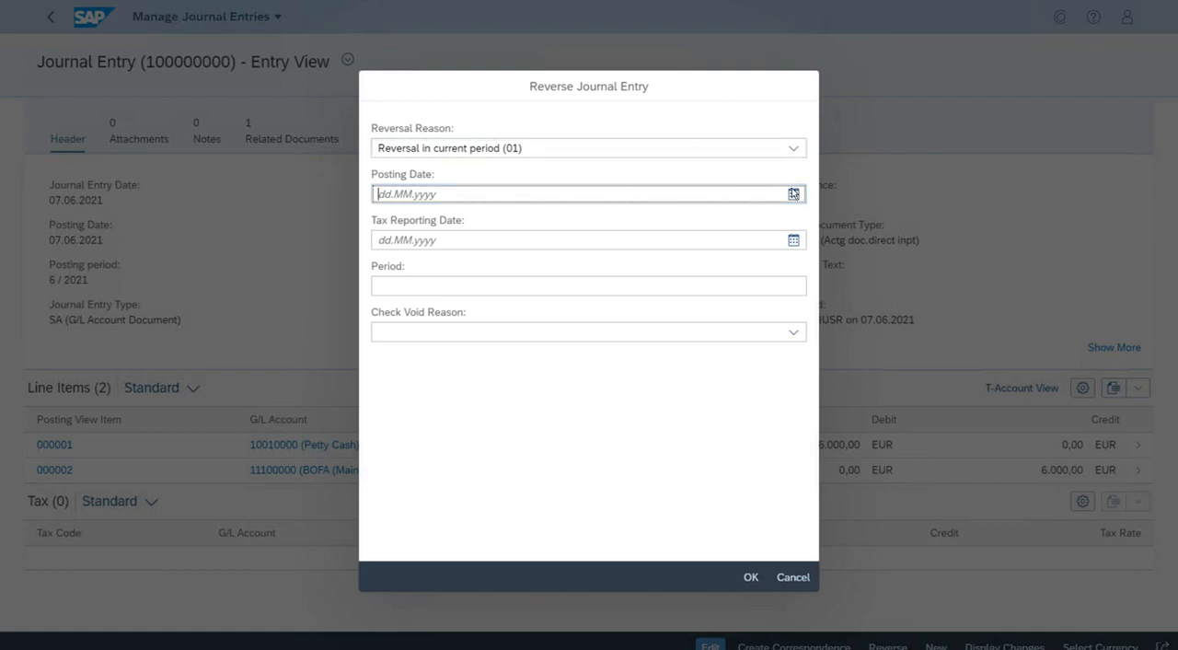
{"action": "left_click", "coordinate": [793, 194]}
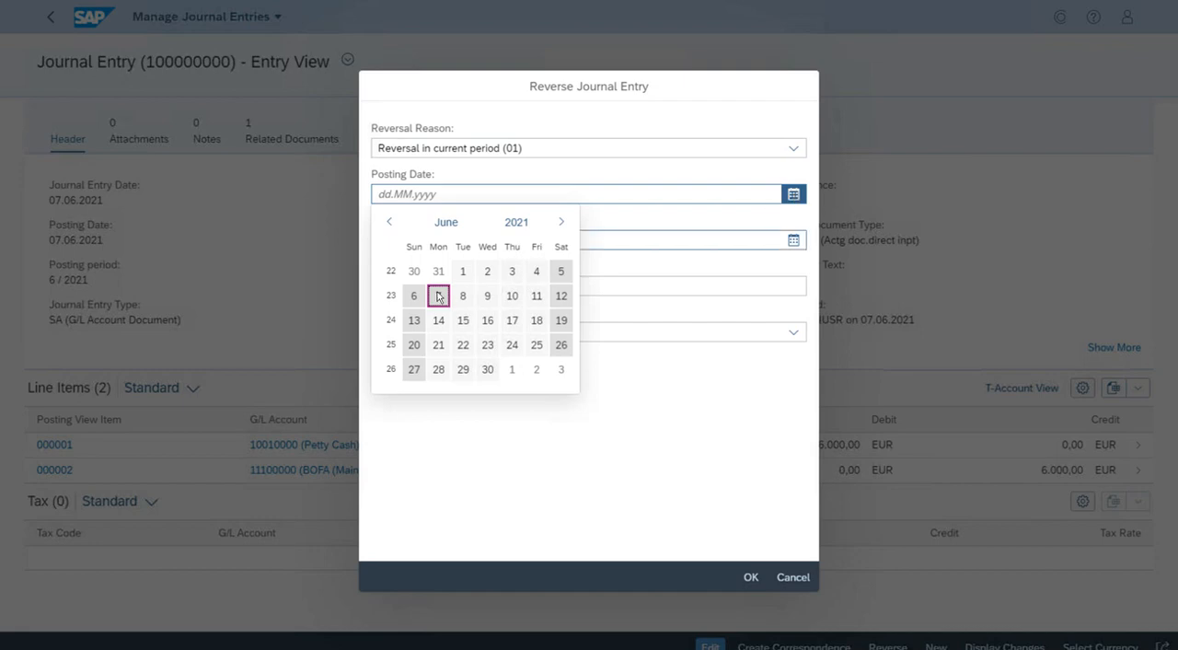
{"action": "left_click", "coordinate": [438, 295]}
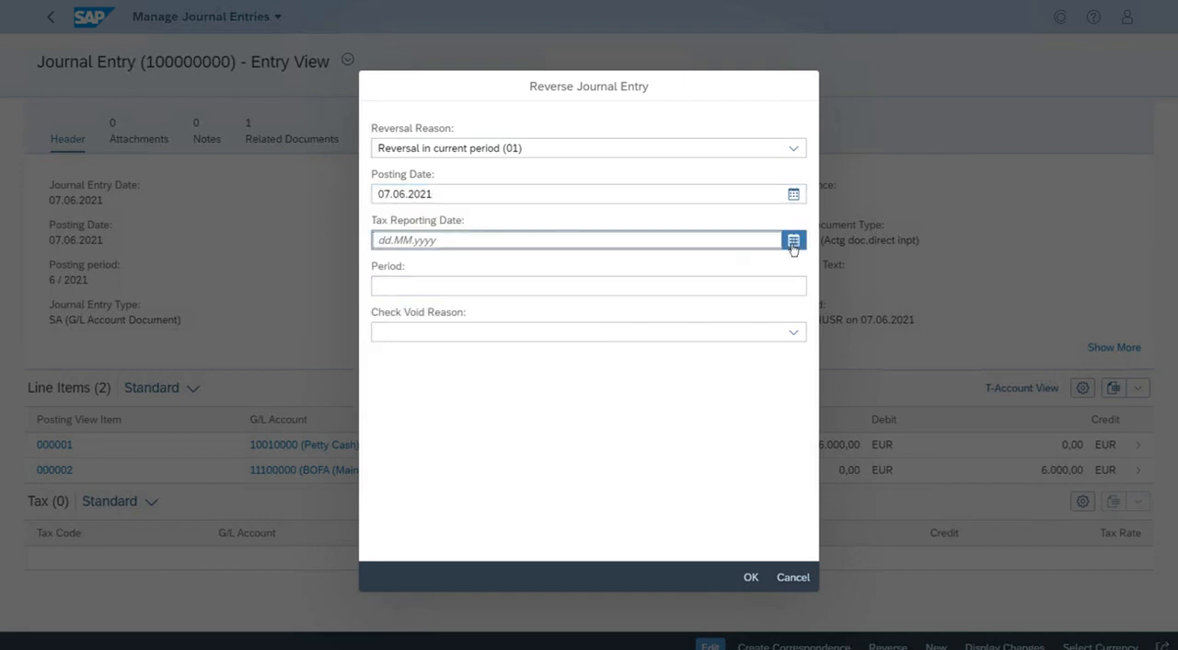
{"action": "left_click", "coordinate": [791, 240]}
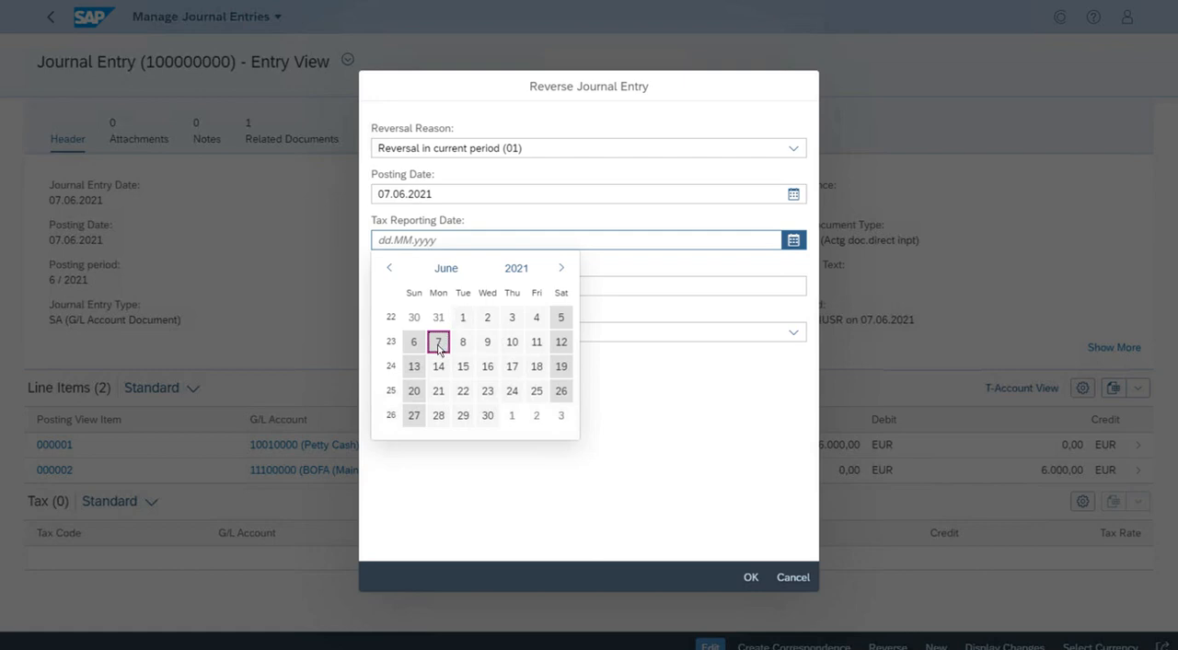
{"action": "left_click", "coordinate": [438, 342]}
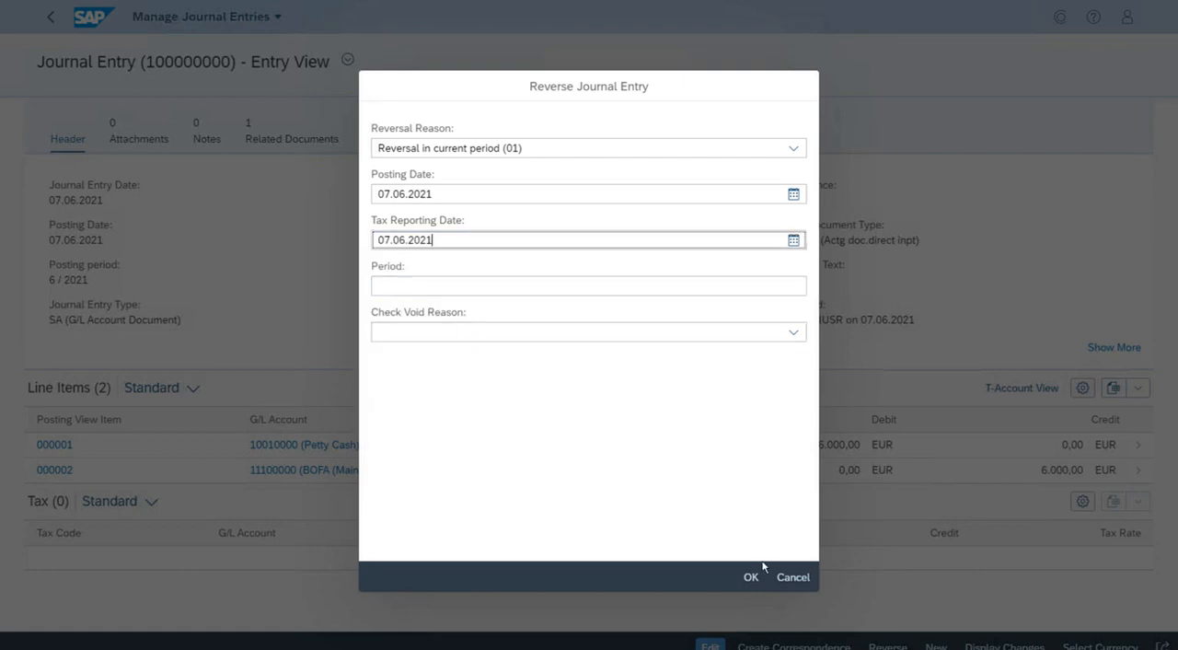
{"action": "left_click", "coordinate": [752, 578]}
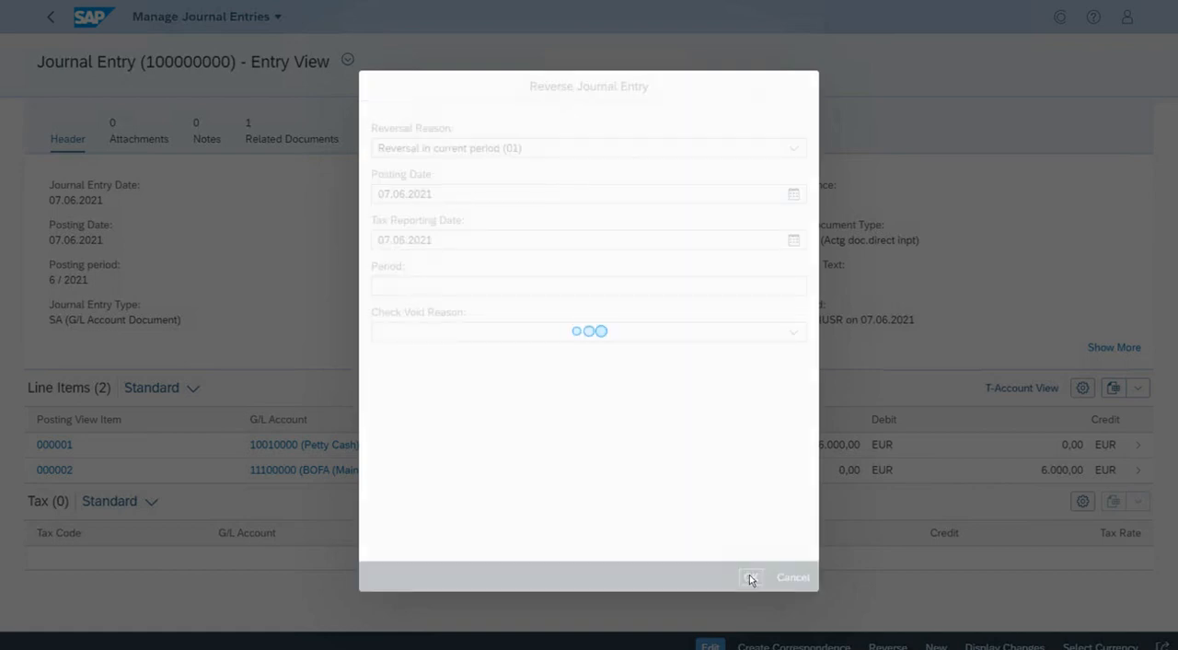
Acknowledge 'Document is reversed by 100000001' and return to the launchpad home page
{"action": "left_click", "coordinate": [752, 579]}
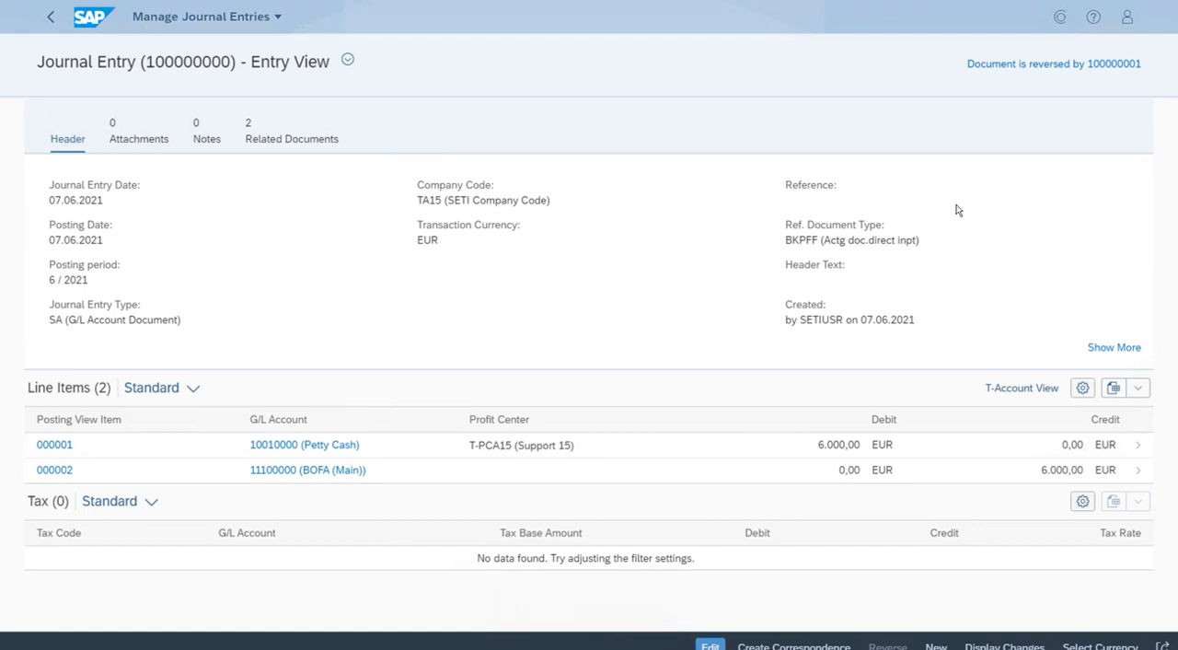
{"action": "mouse_move", "coordinate": [589, 184]}
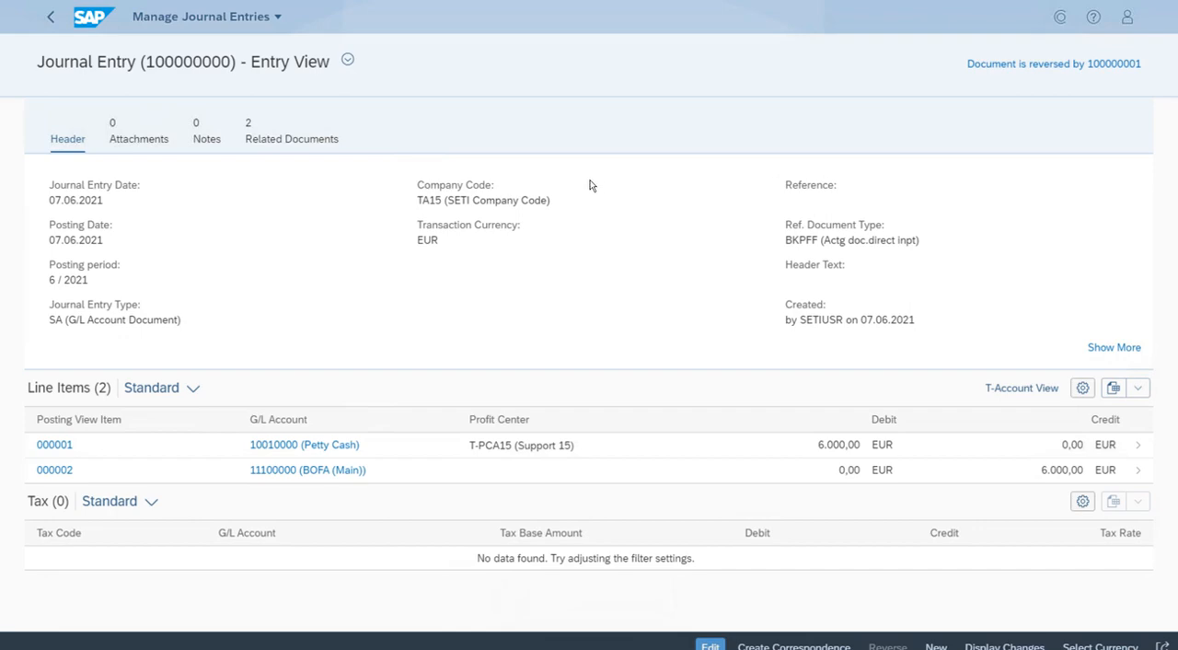
{"action": "mouse_move", "coordinate": [385, 170]}
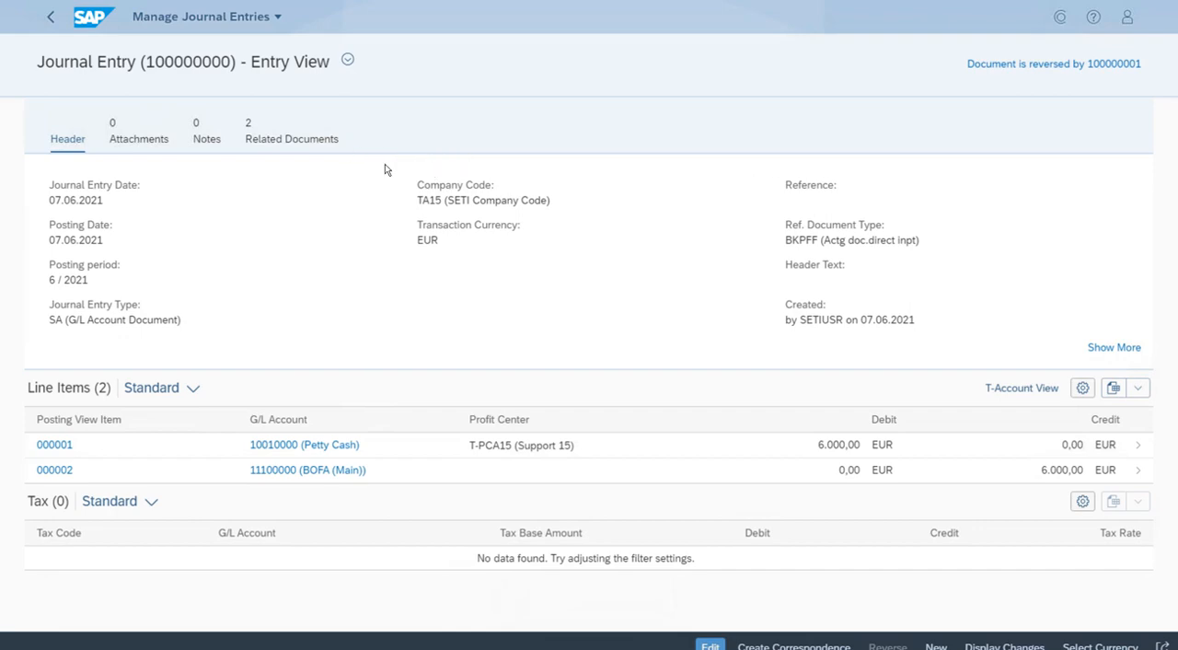
{"action": "mouse_move", "coordinate": [1027, 120]}
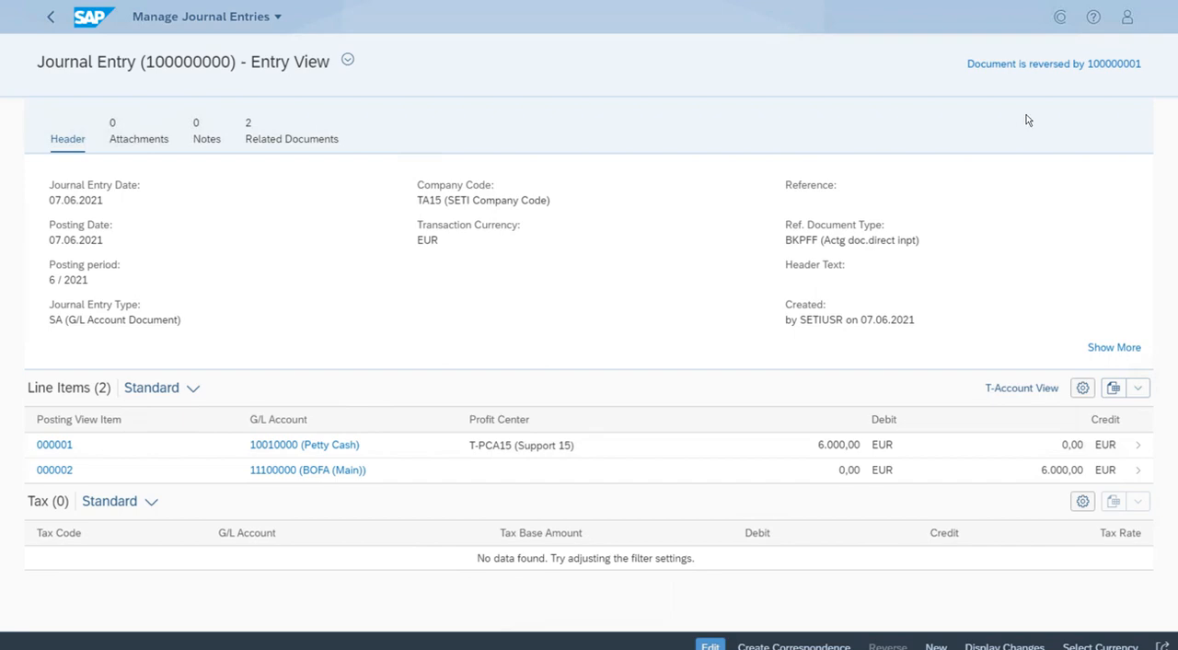
{"action": "mouse_move", "coordinate": [1075, 59]}
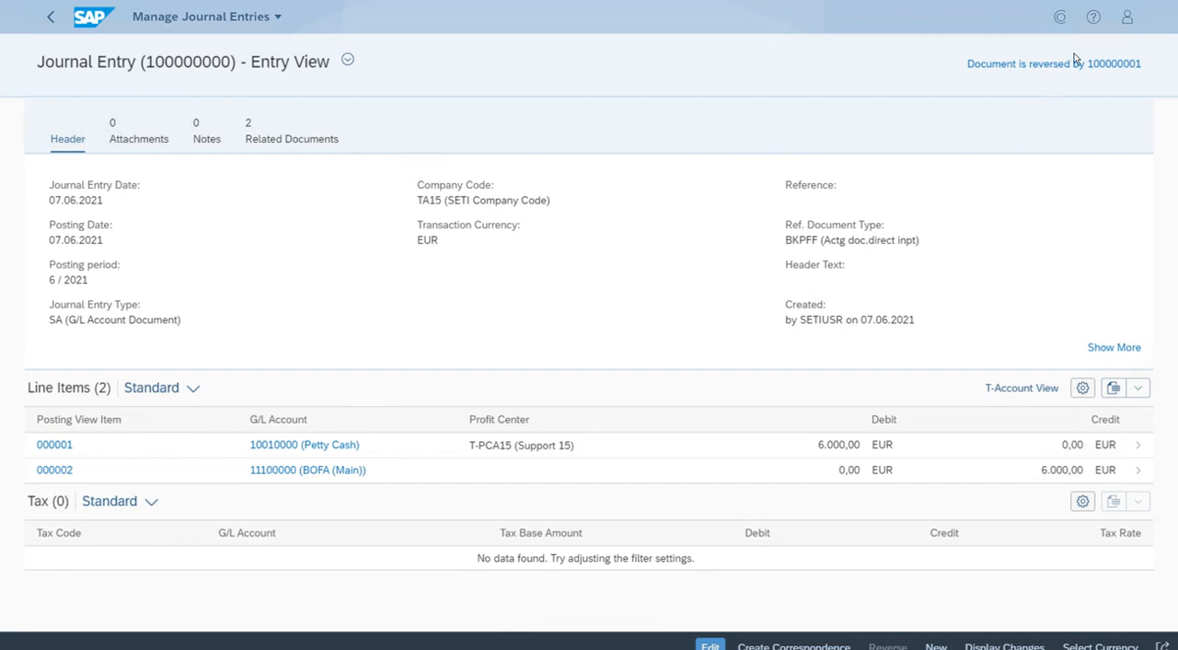
{"action": "mouse_move", "coordinate": [678, 121]}
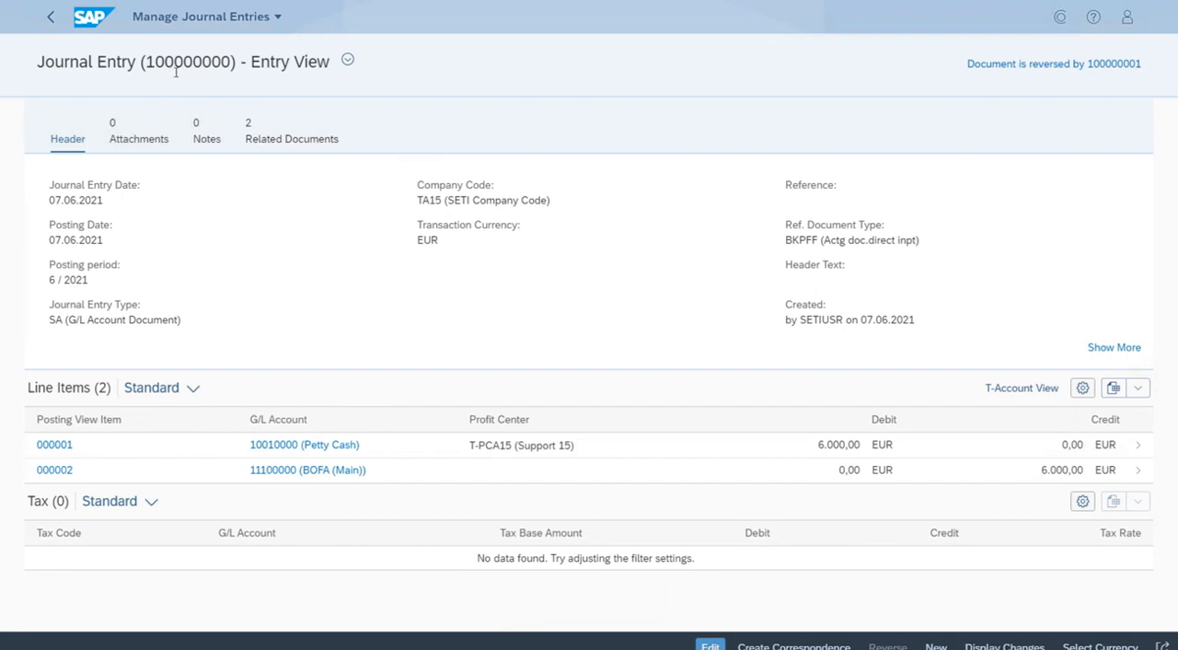
{"action": "mouse_move", "coordinate": [258, 98]}
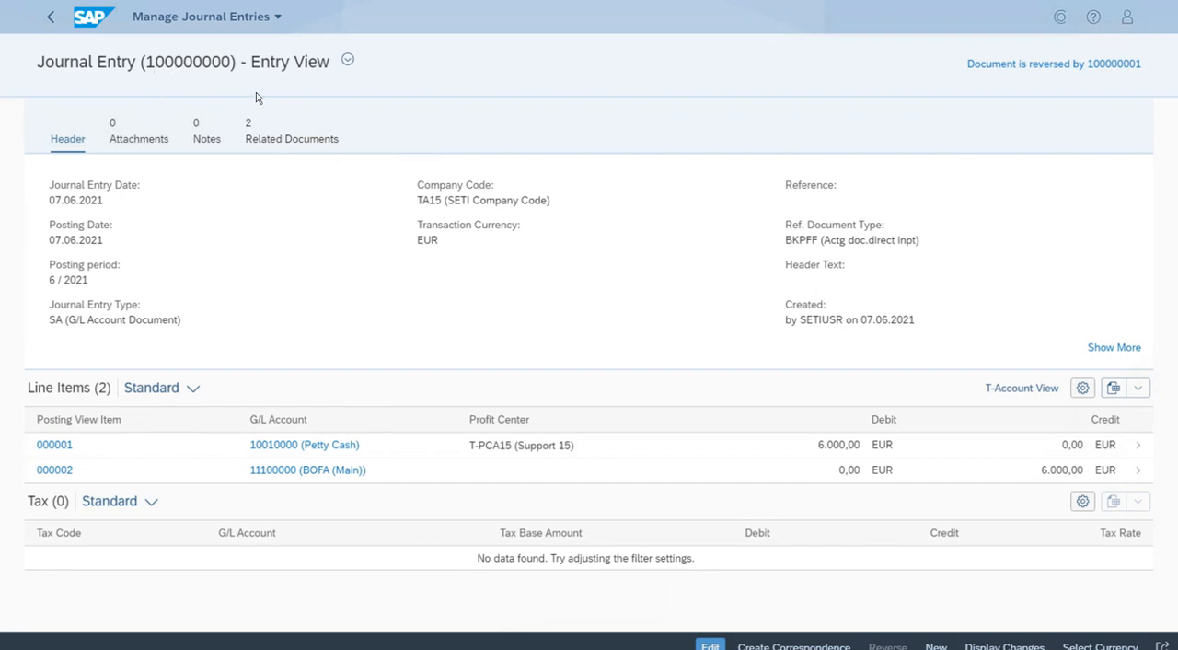
{"action": "mouse_move", "coordinate": [467, 122]}
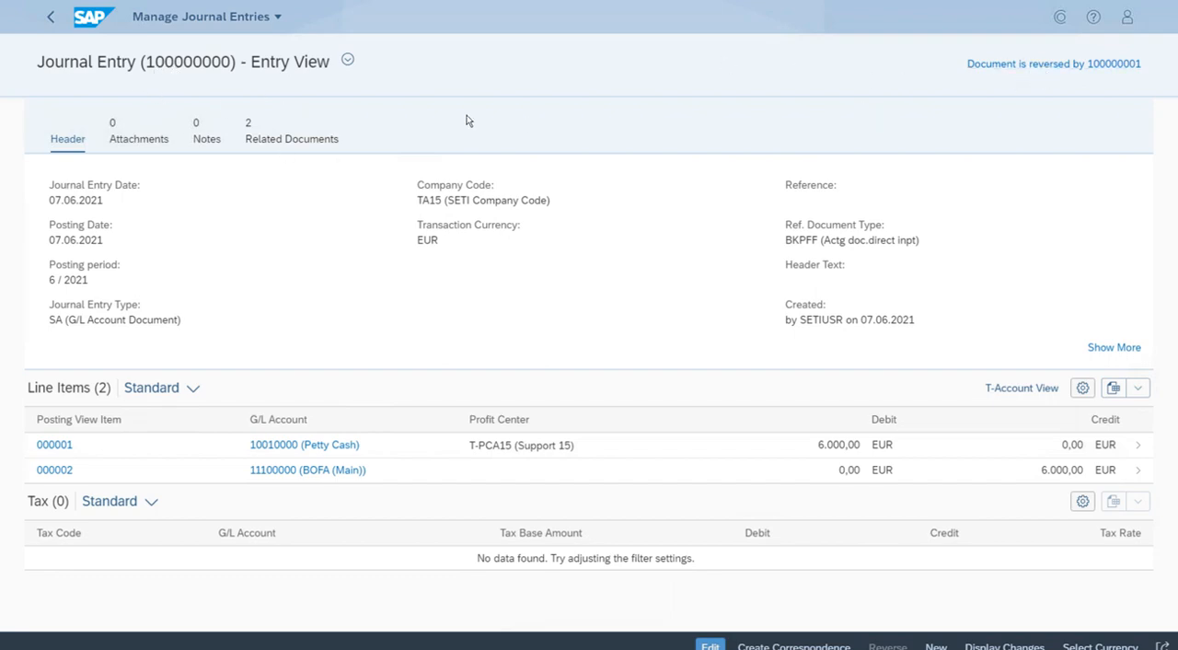
{"action": "mouse_move", "coordinate": [722, 100]}
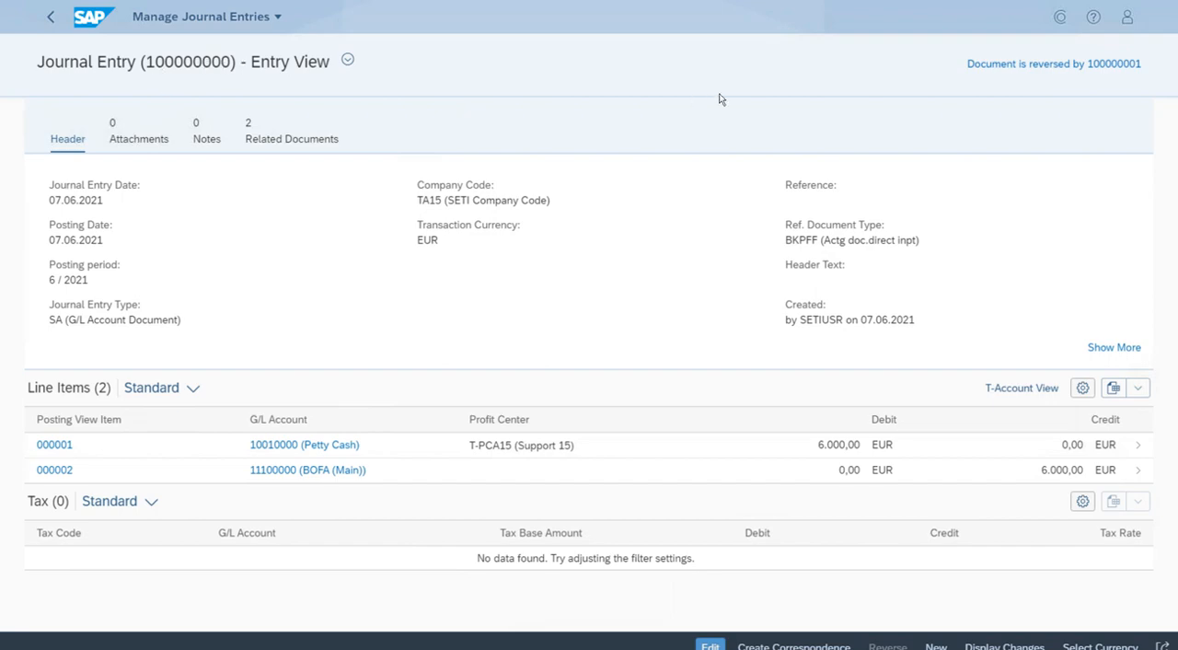
{"action": "mouse_move", "coordinate": [1087, 77]}
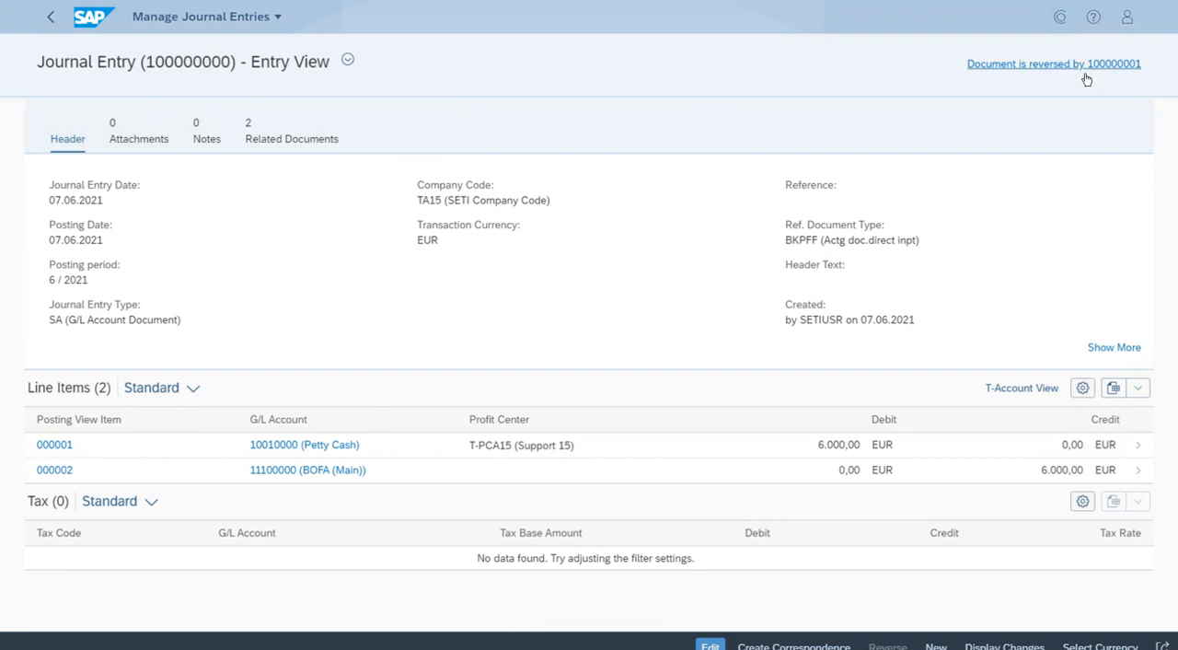
{"action": "mouse_move", "coordinate": [1142, 78]}
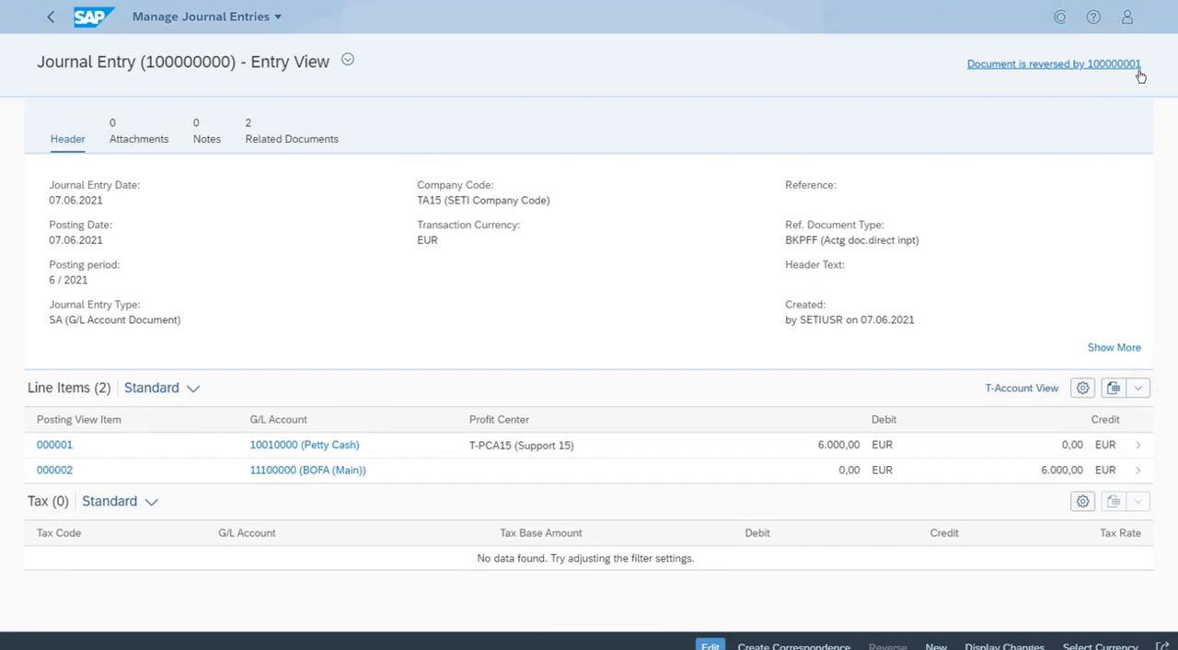
{"action": "mouse_move", "coordinate": [1097, 104]}
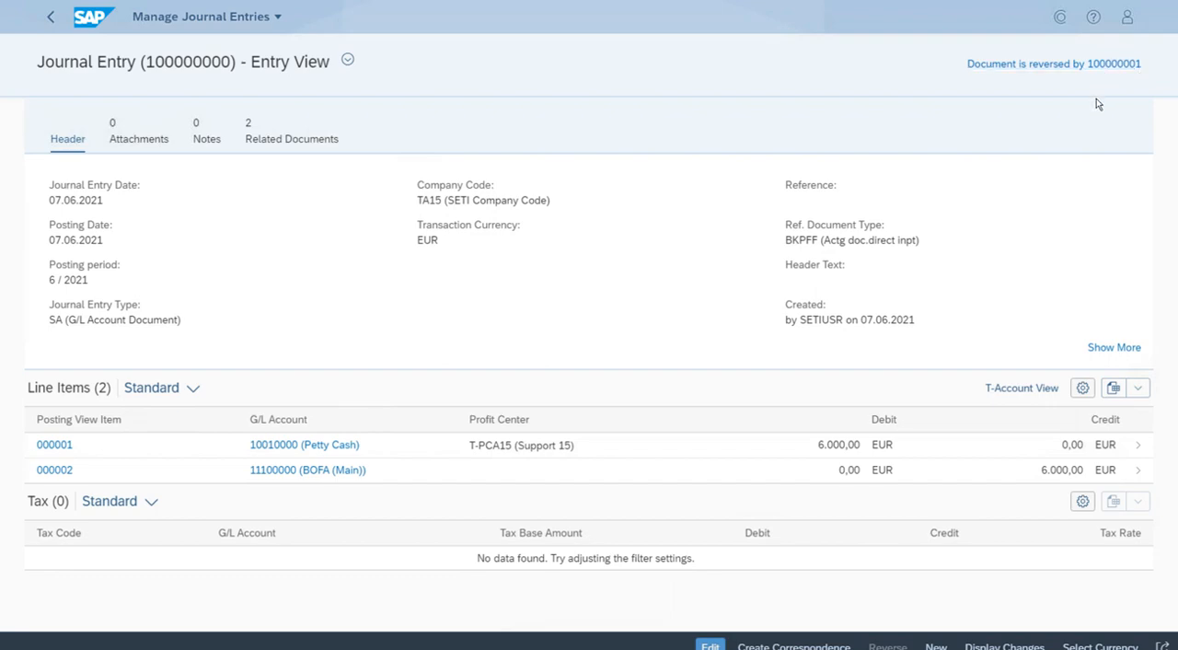
{"action": "mouse_move", "coordinate": [928, 125]}
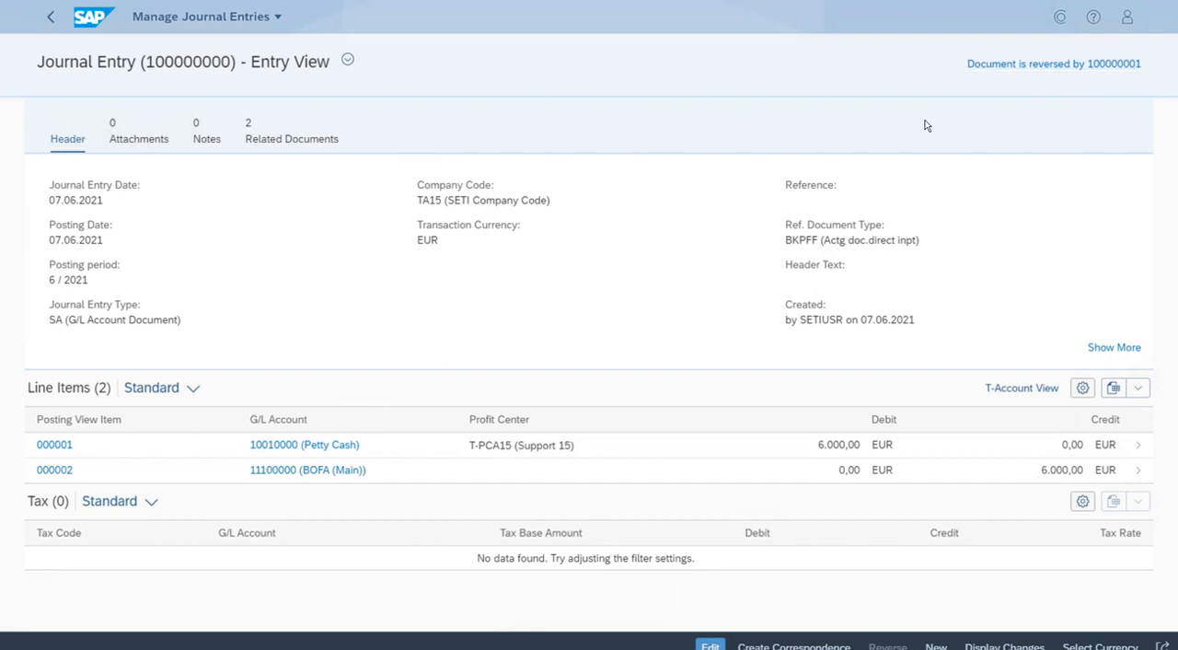
{"action": "mouse_move", "coordinate": [495, 178]}
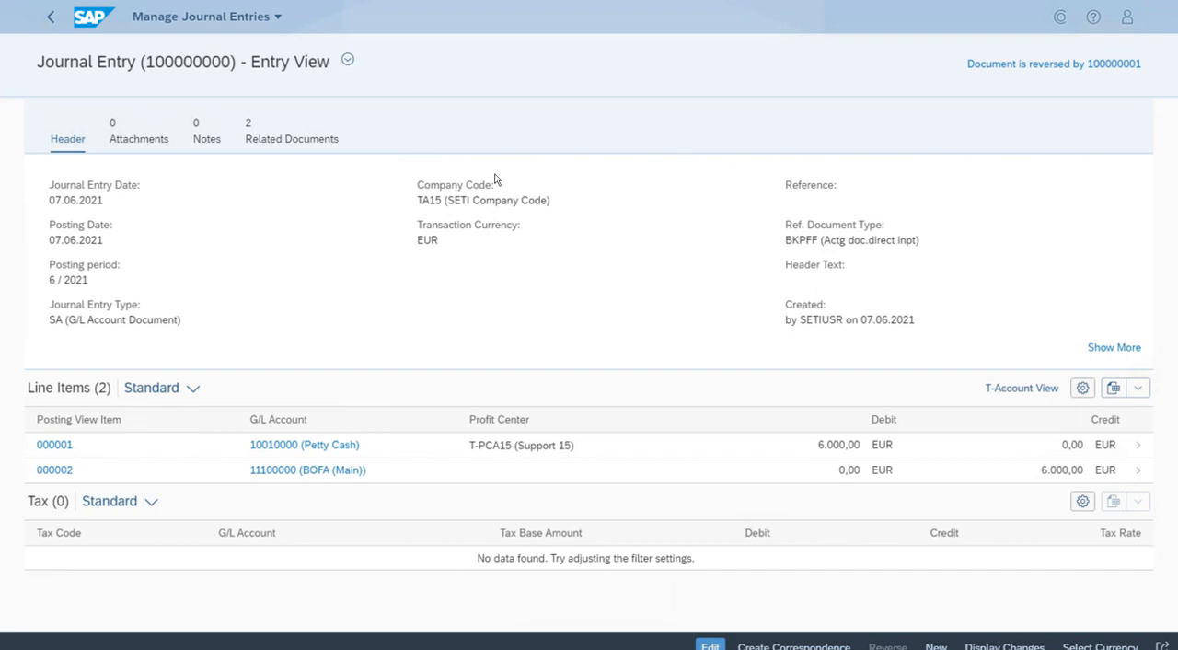
{"action": "mouse_move", "coordinate": [85, 37]}
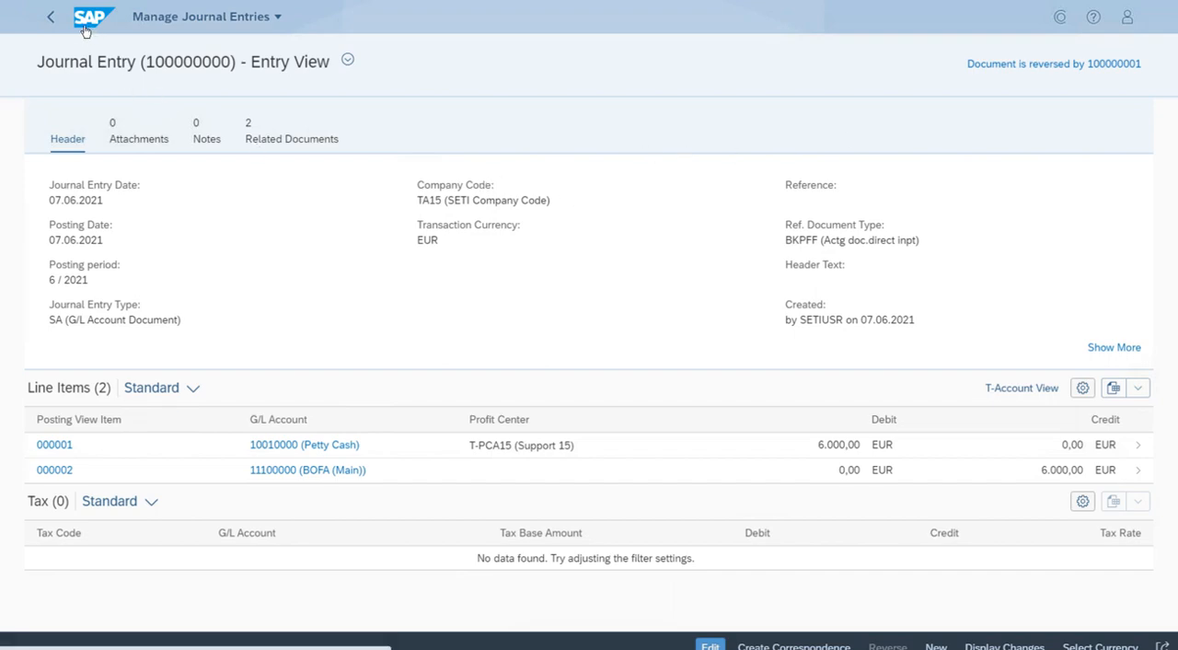
{"action": "mouse_move", "coordinate": [92, 22]}
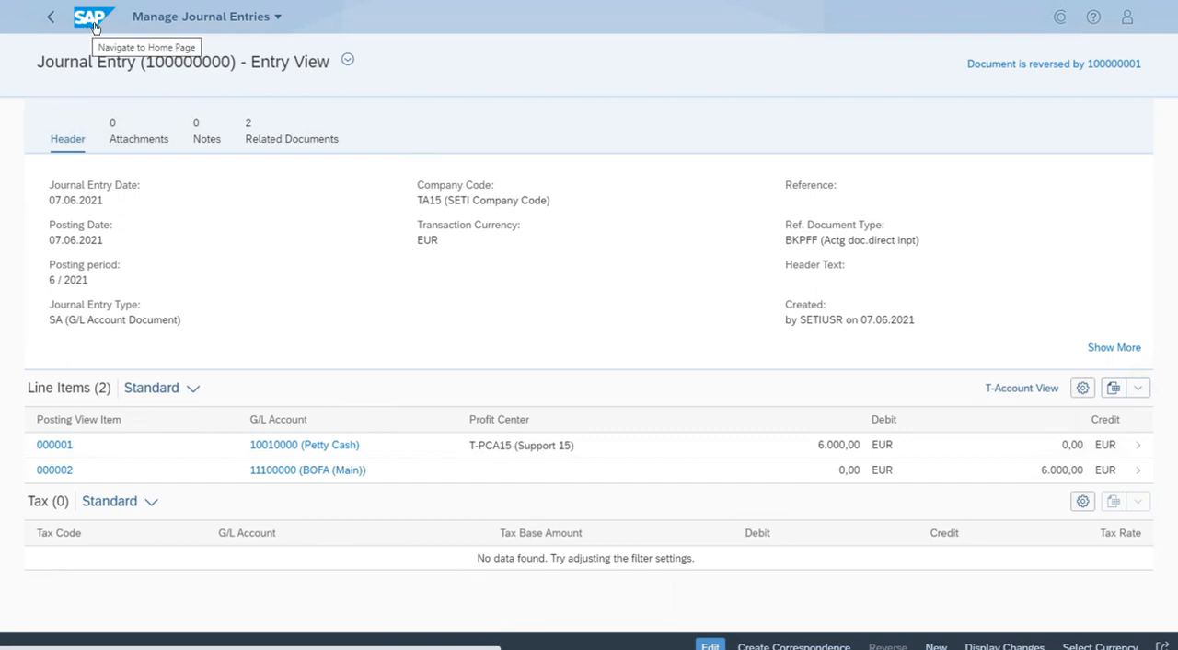
{"action": "left_click", "coordinate": [89, 17]}
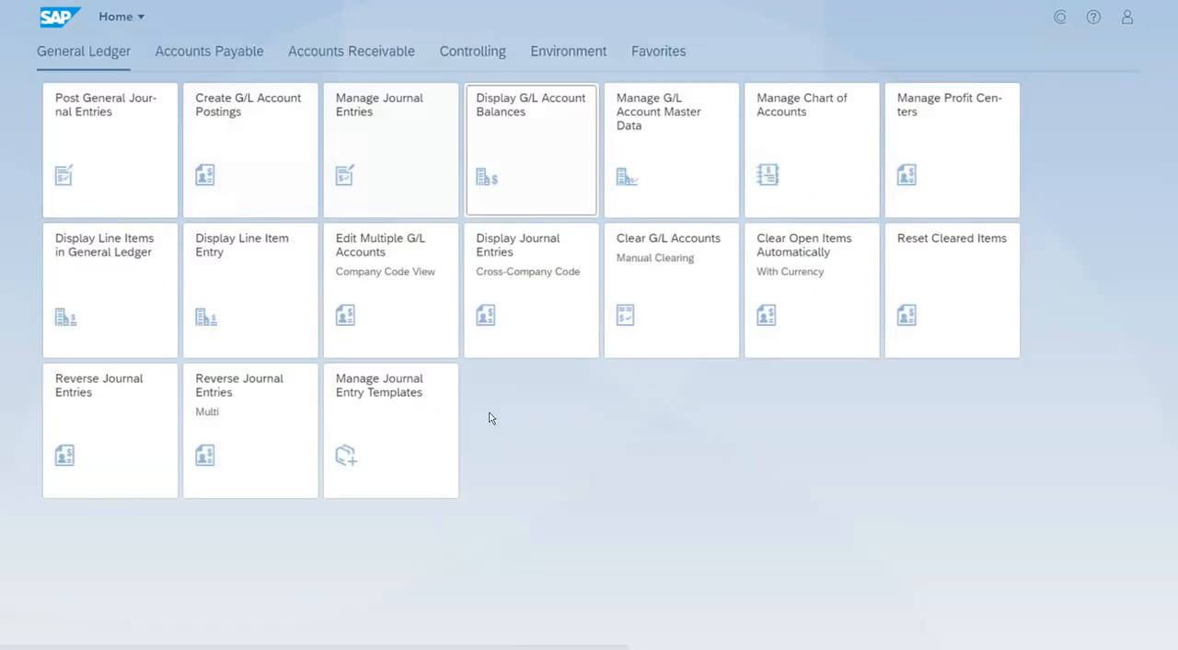